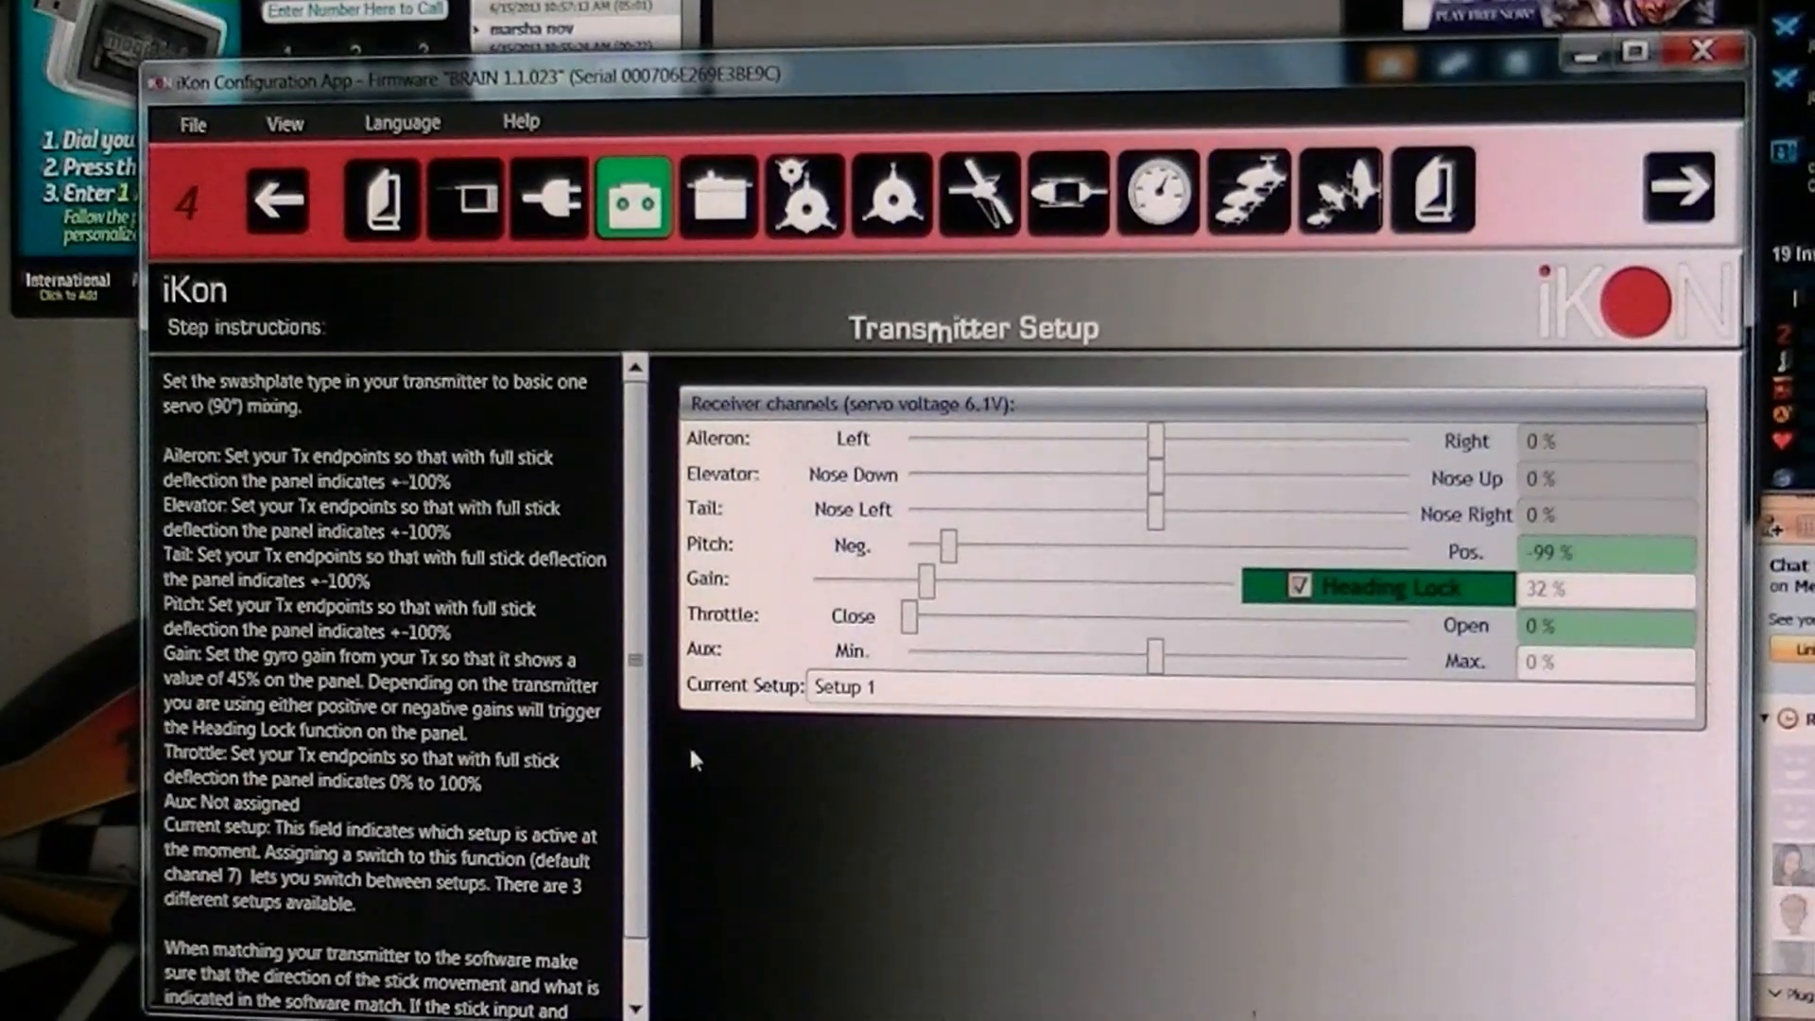
Choose digital cyclic and digital tail servos, then continue to Swashplate Type Selection.
{"action": "left_click", "coordinate": [278, 197]}
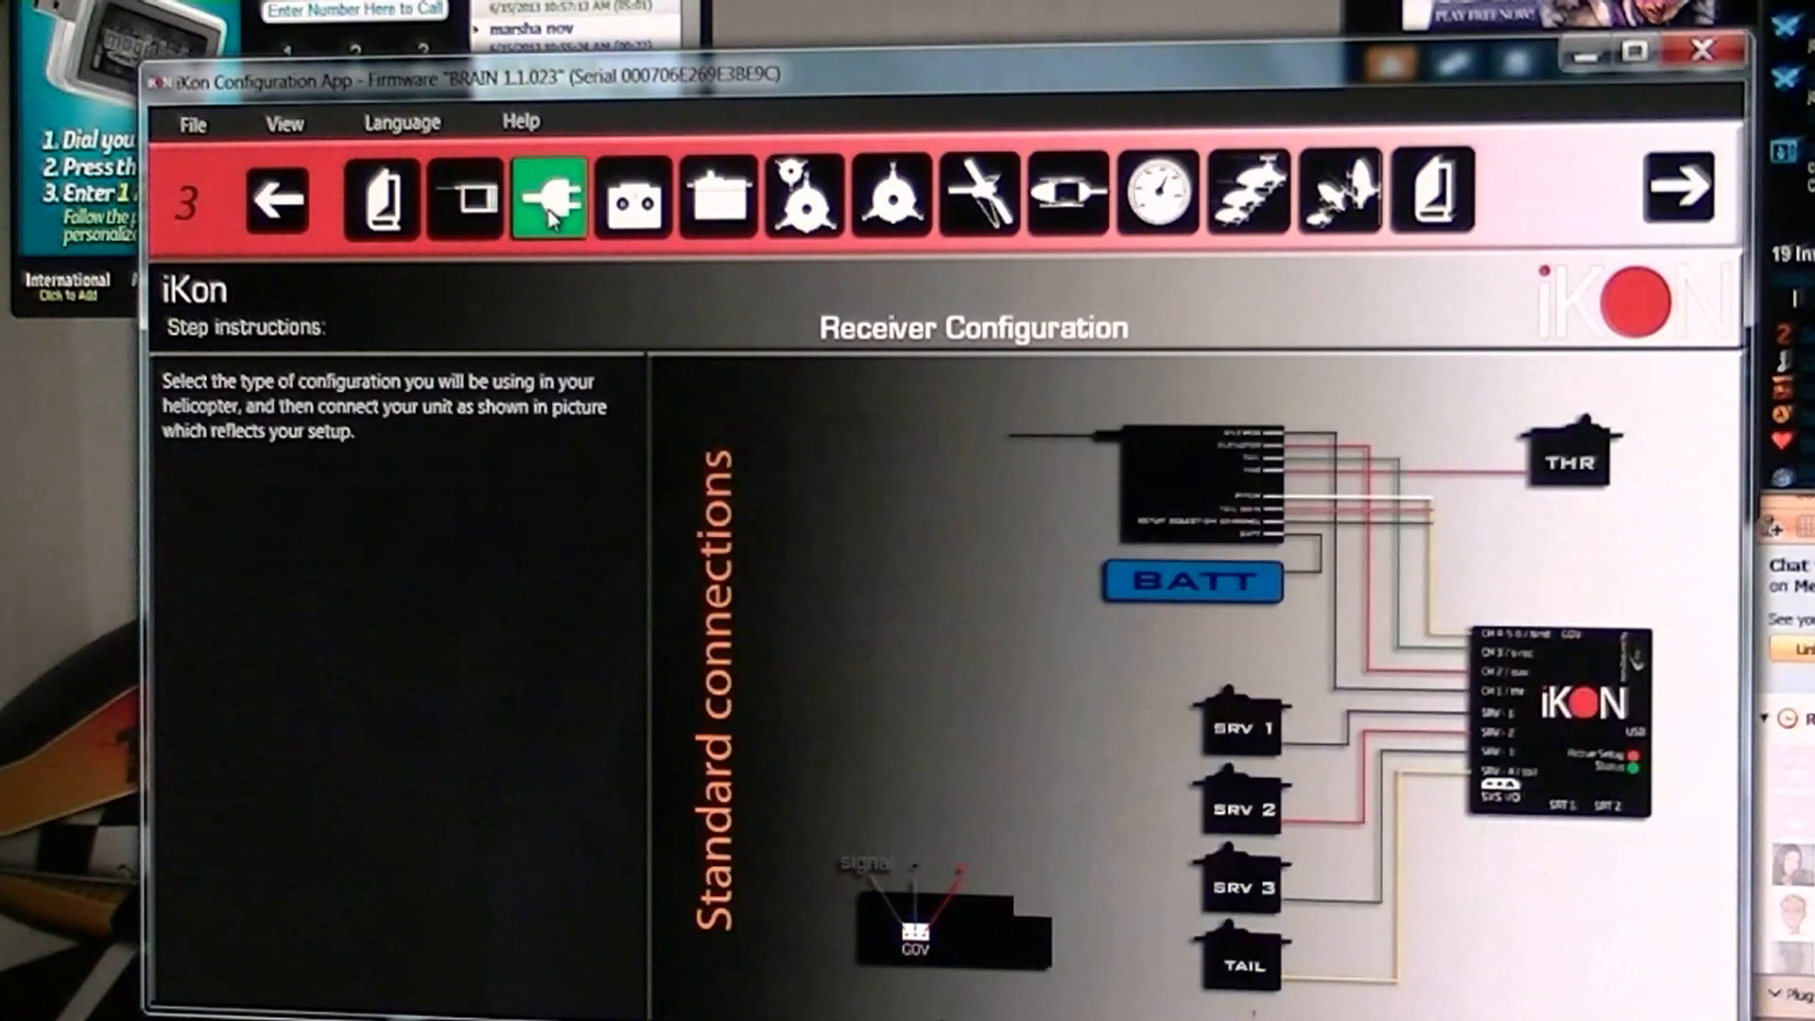
{"action": "mouse_move", "coordinate": [875, 389]}
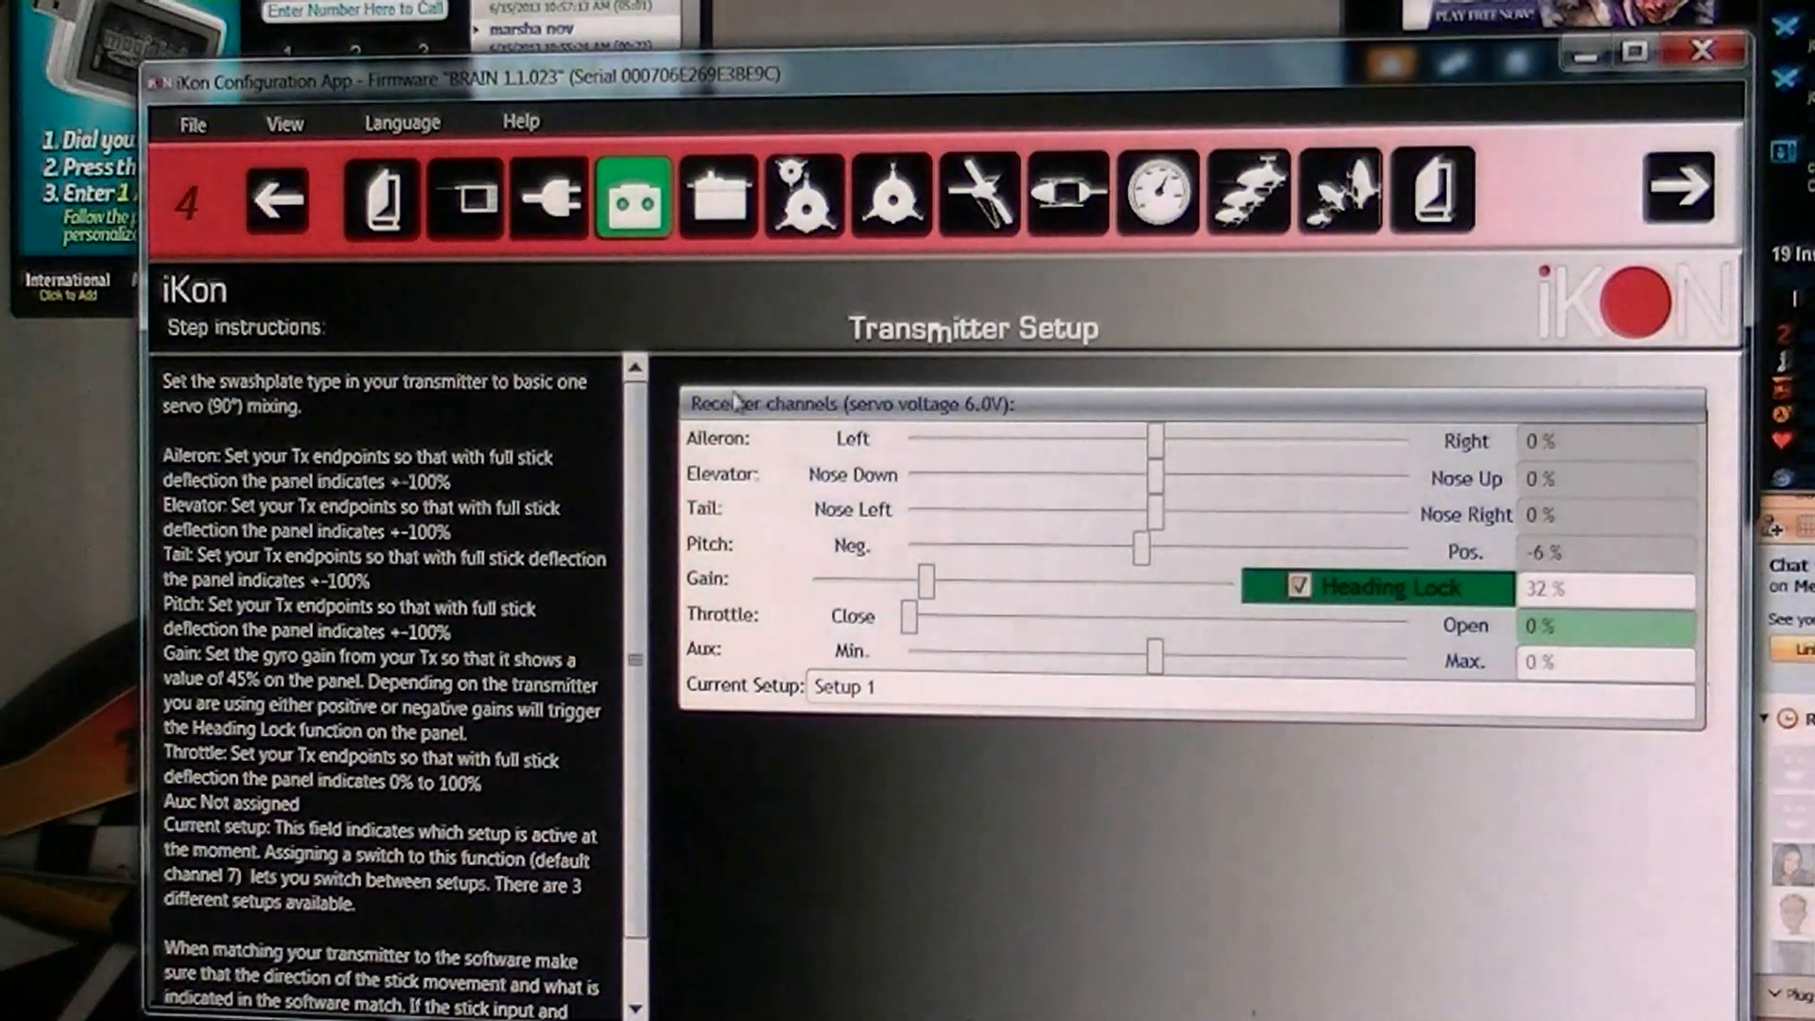
{"action": "mouse_move", "coordinate": [807, 780]}
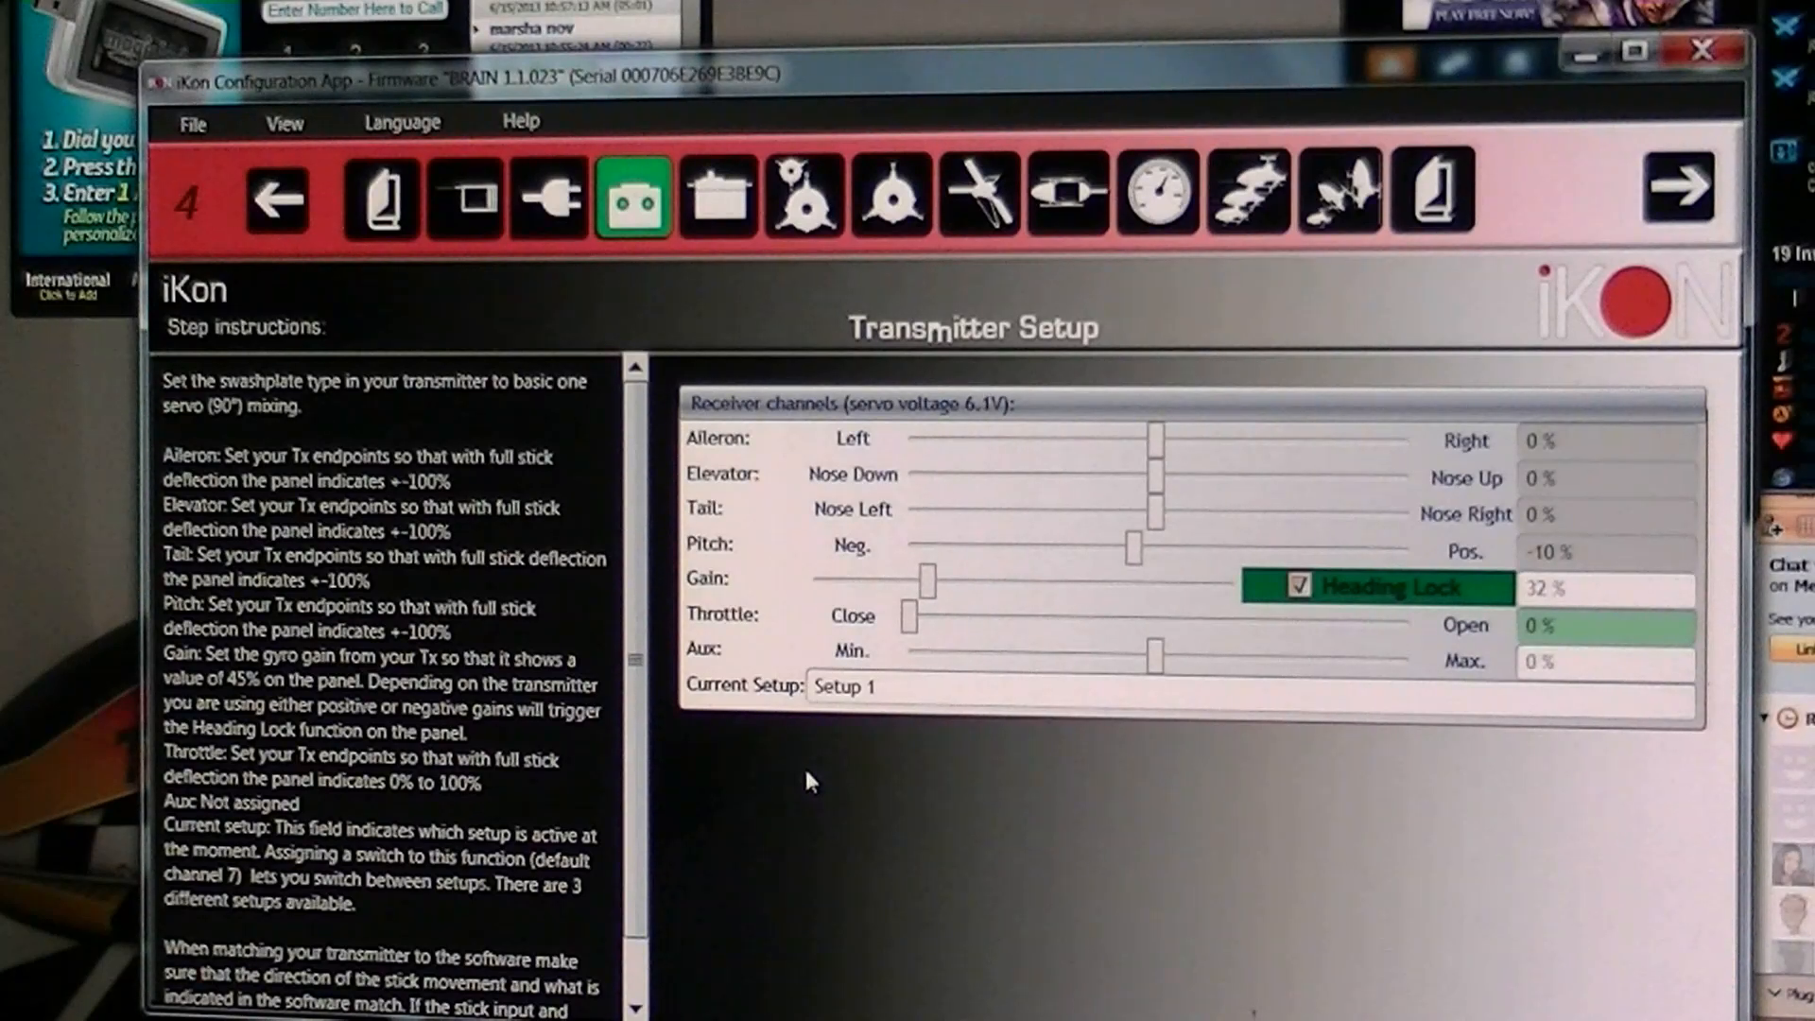
{"action": "mouse_move", "coordinate": [1222, 562]}
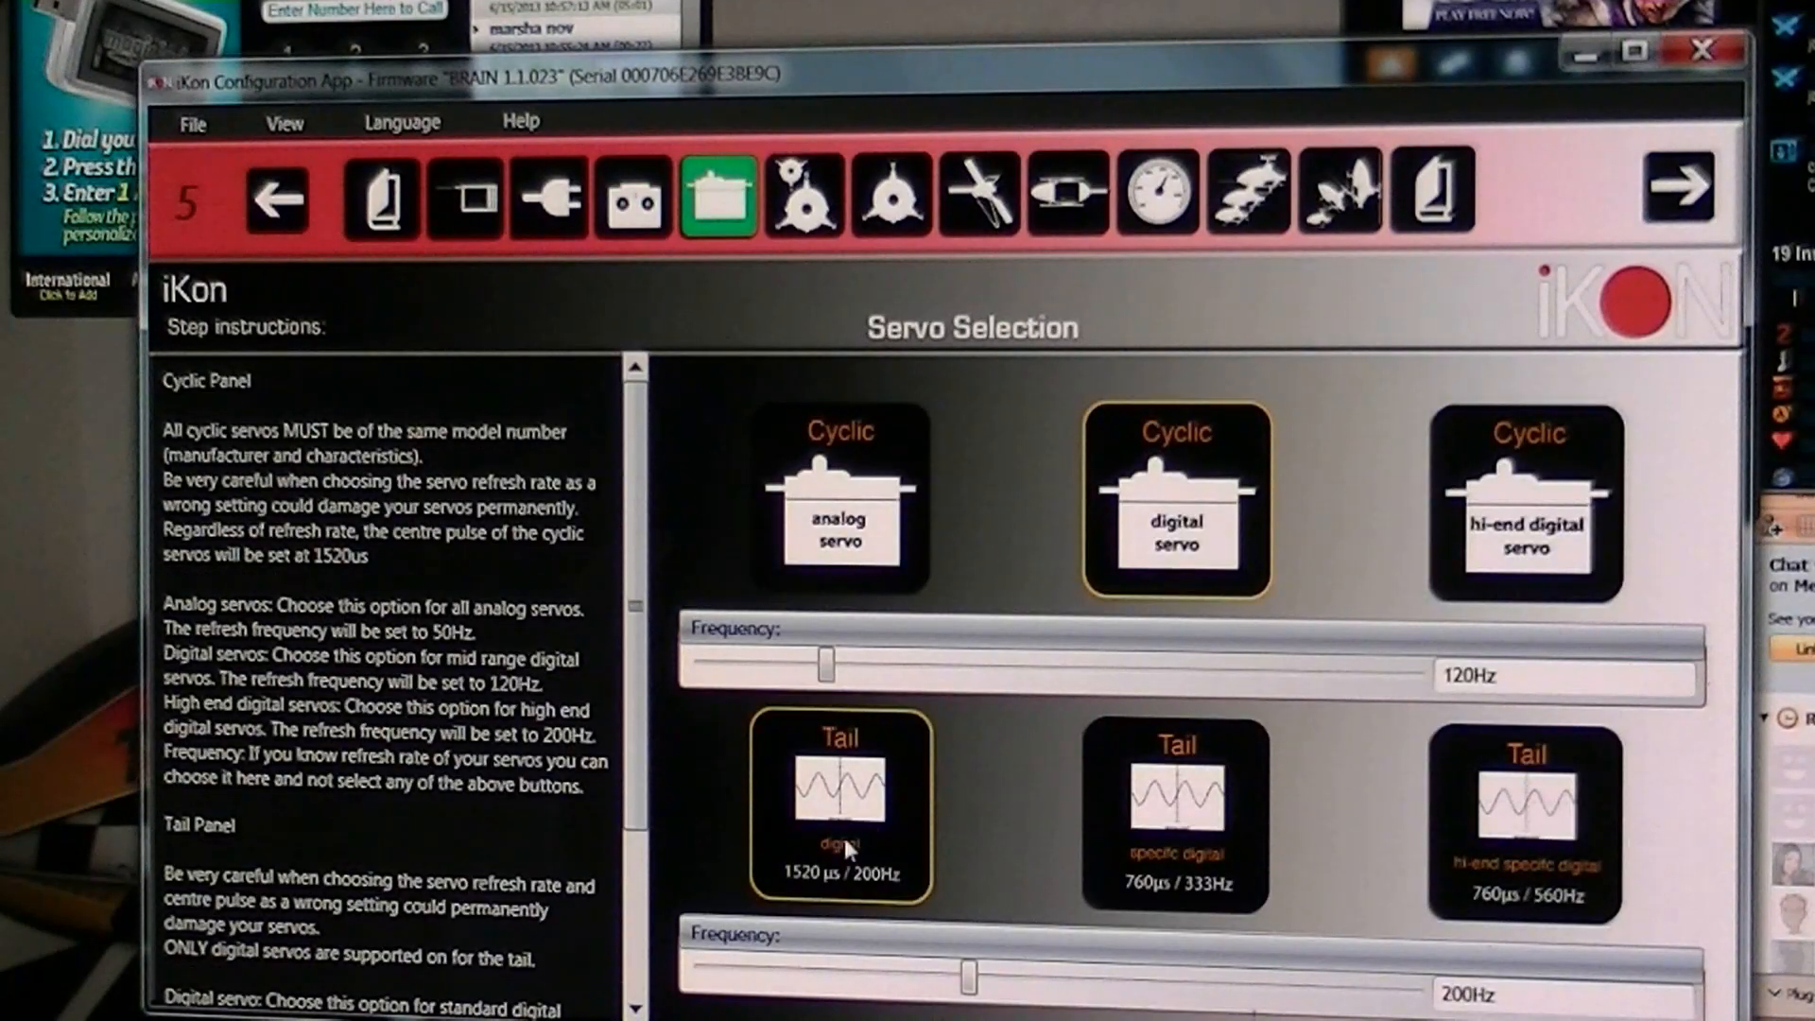
{"action": "mouse_move", "coordinate": [1615, 220]}
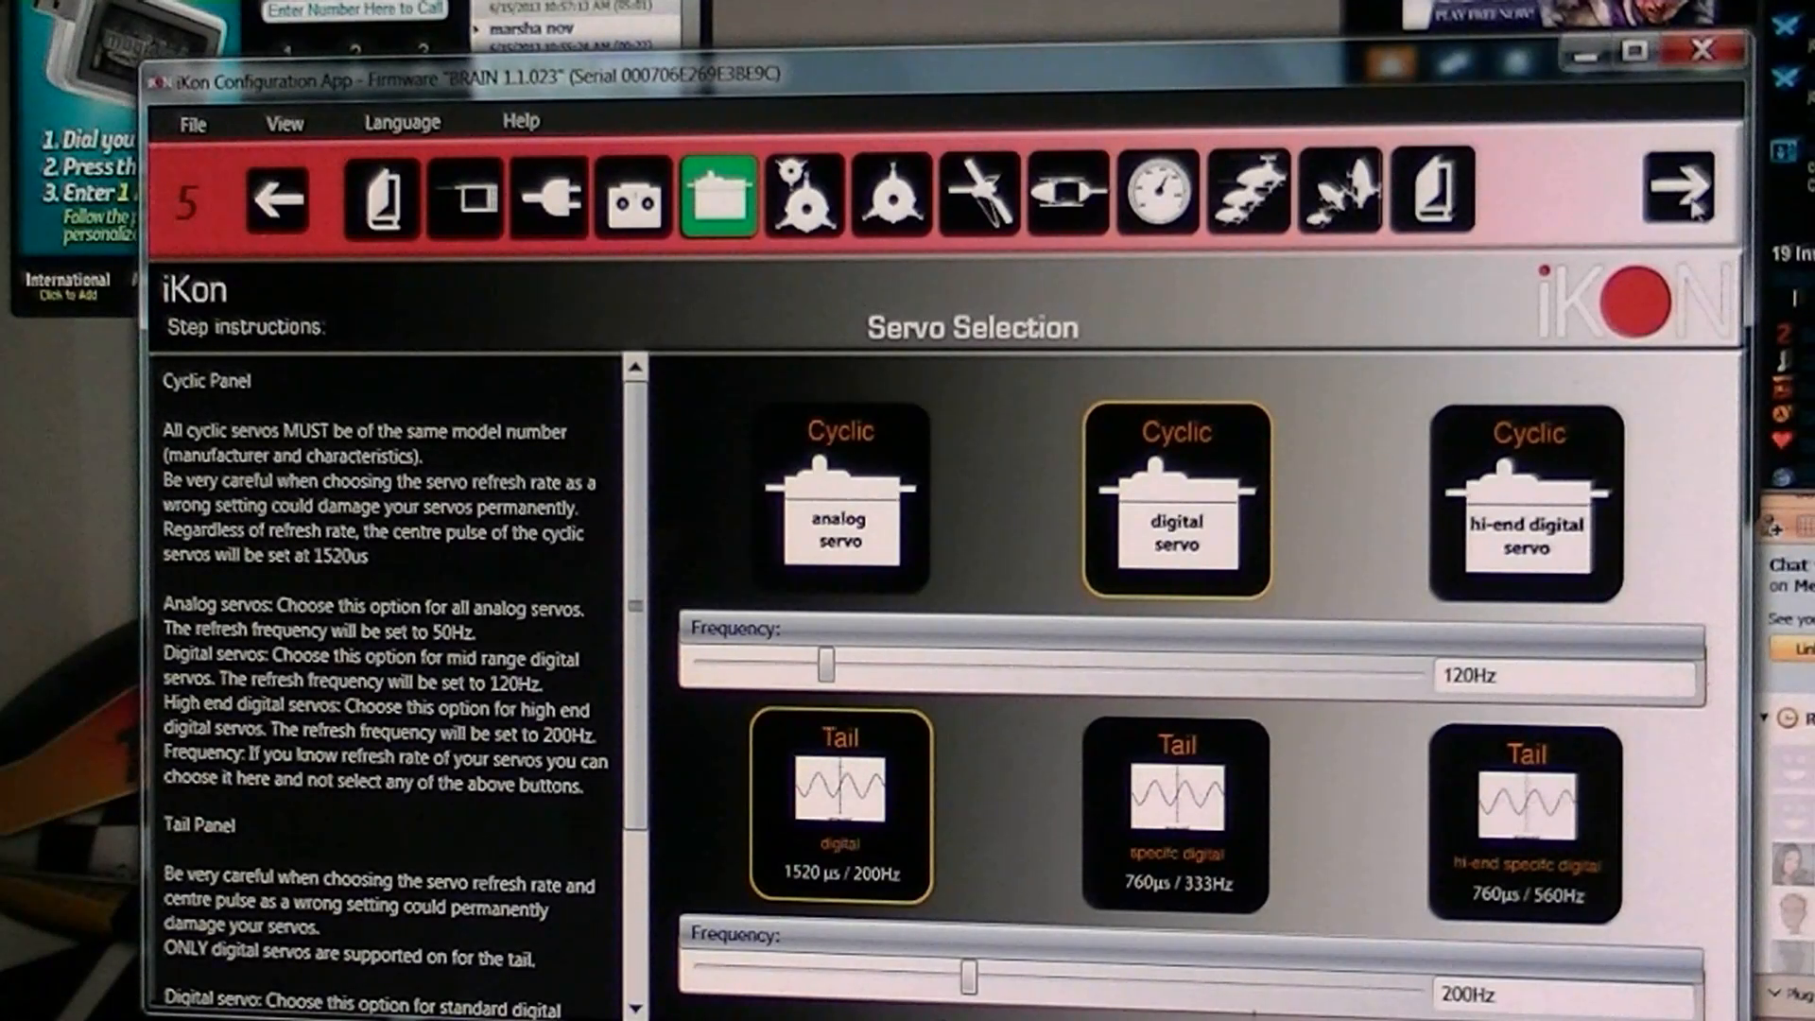
{"action": "left_click", "coordinate": [1672, 196]}
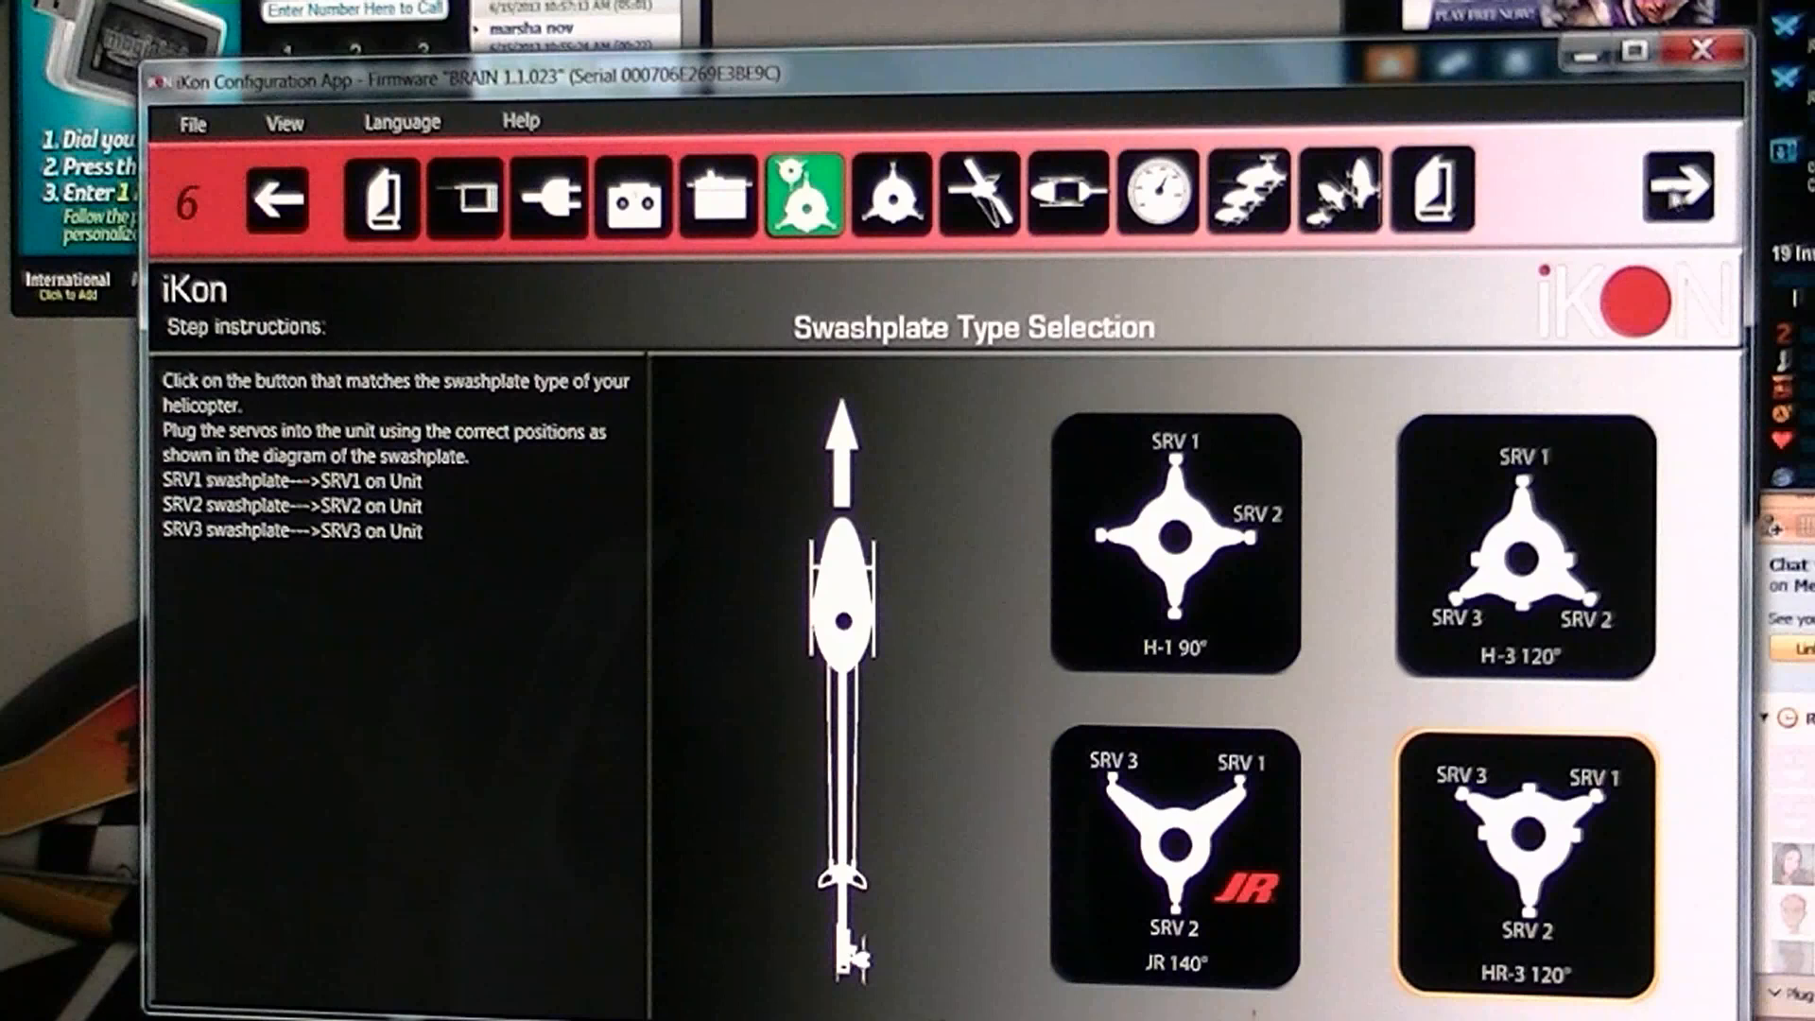
{"action": "mouse_move", "coordinate": [1456, 562]}
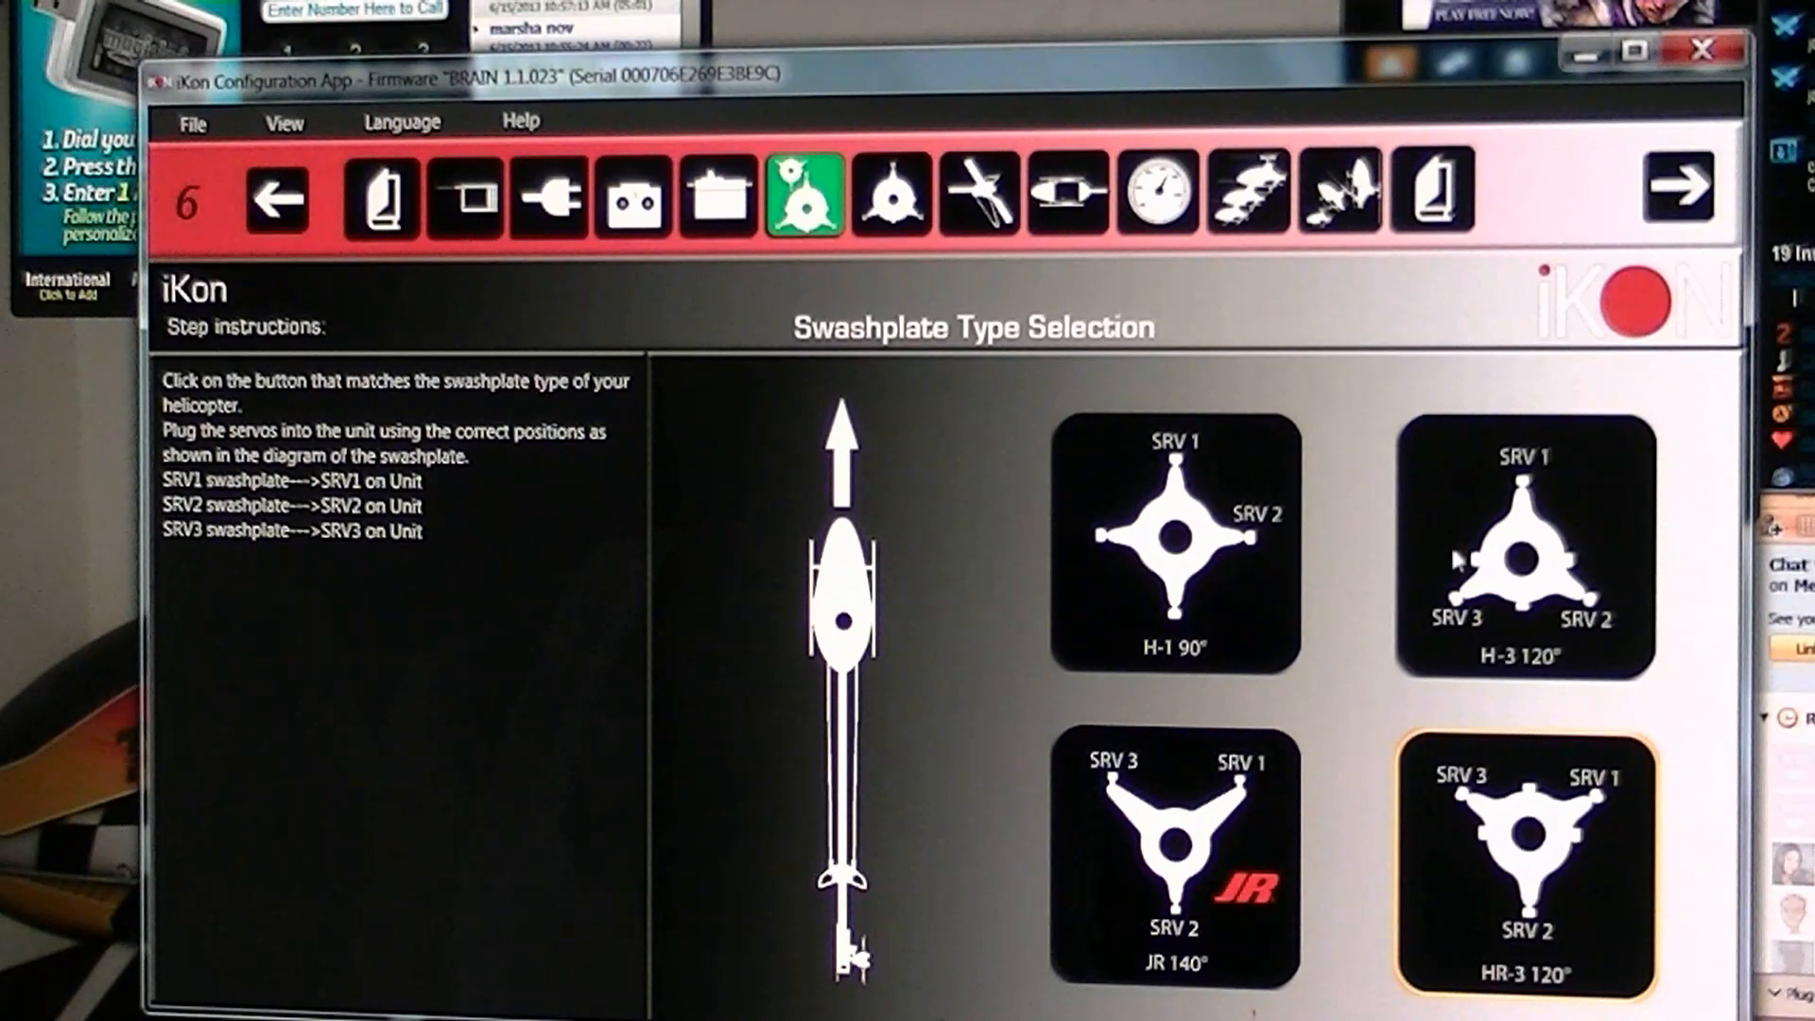
{"action": "mouse_move", "coordinate": [1534, 938]}
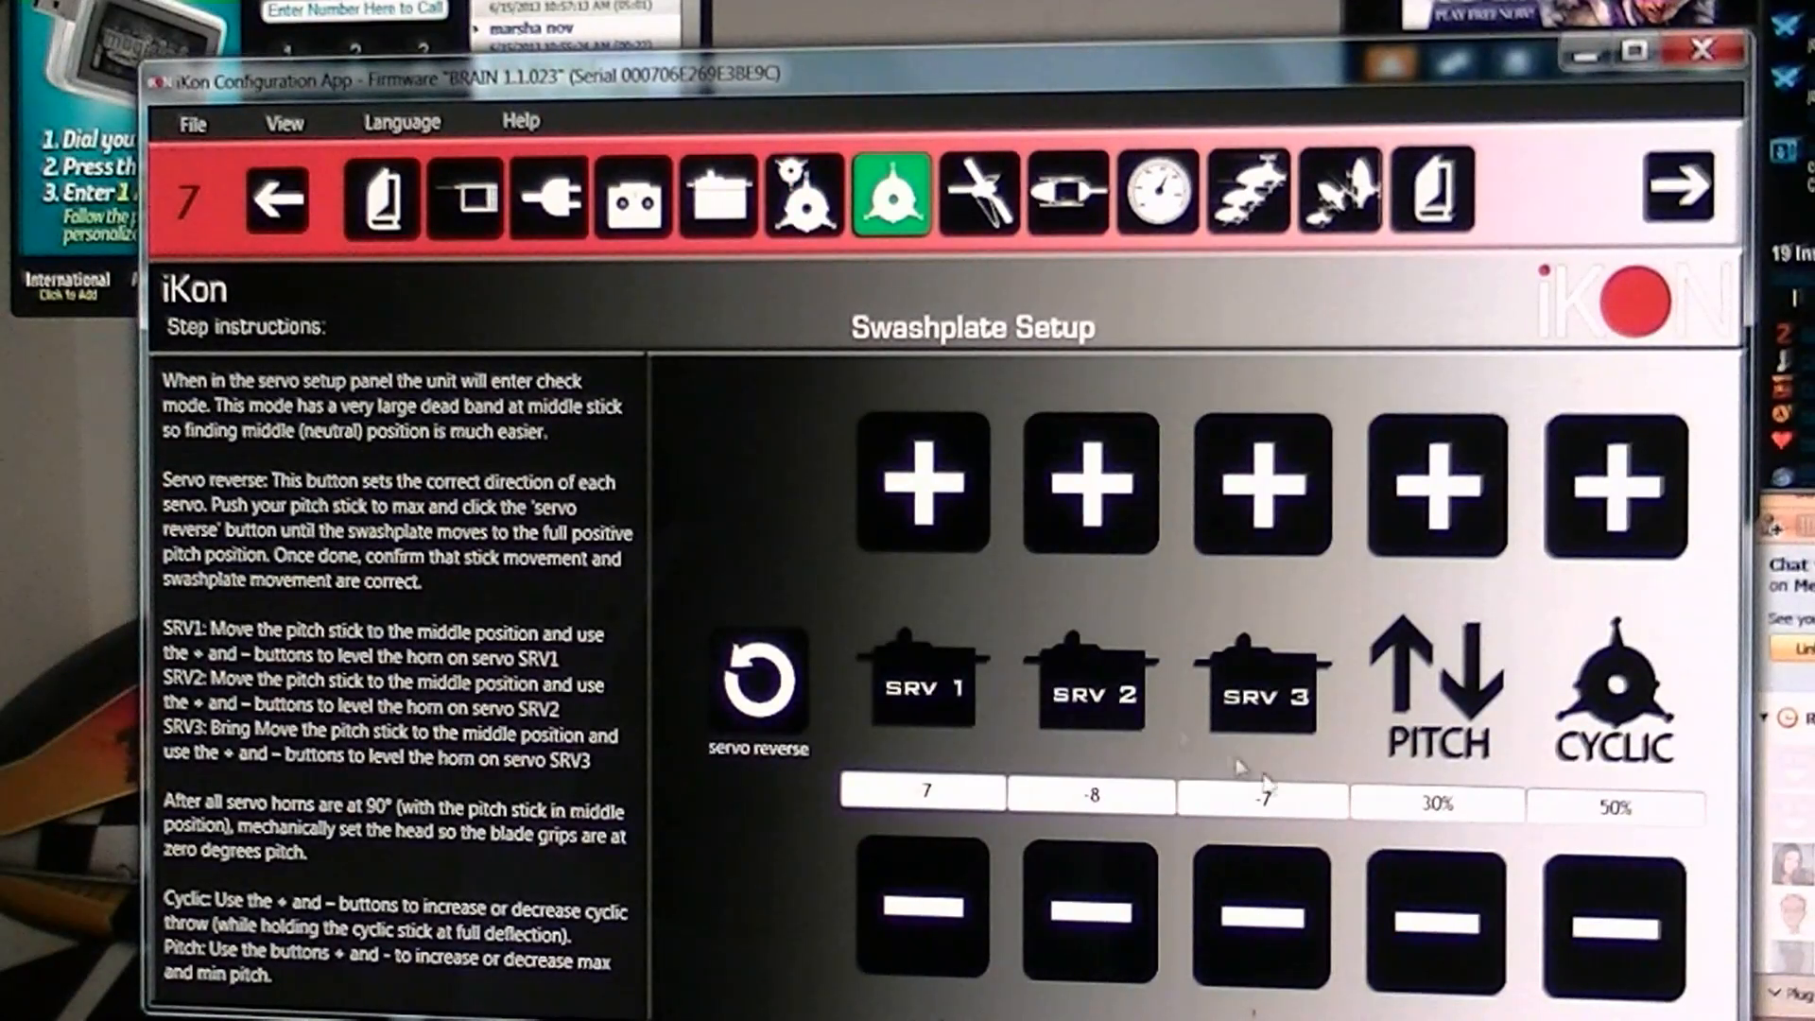
Adjust a Swashplate Setup value, keeping trims 7, -8, -7 with pitch 30% and cyclic 50%.
{"action": "left_click", "coordinate": [921, 923]}
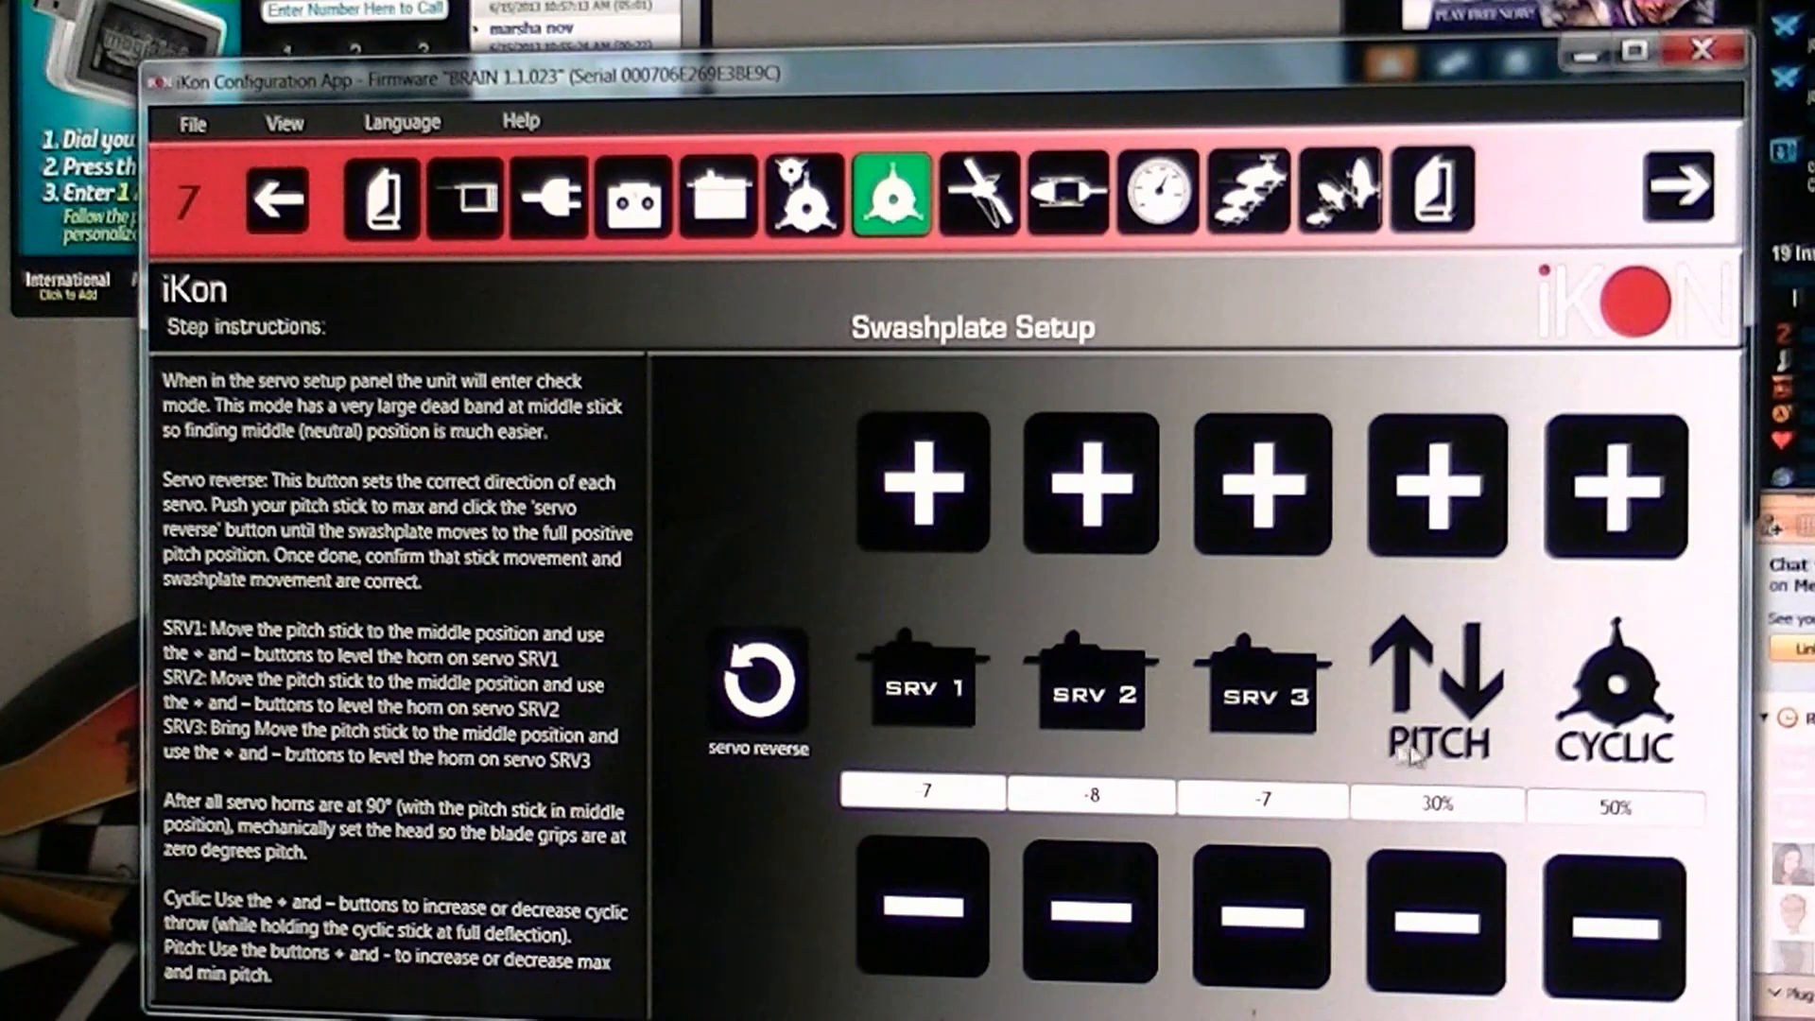
{"action": "mouse_move", "coordinate": [1488, 792]}
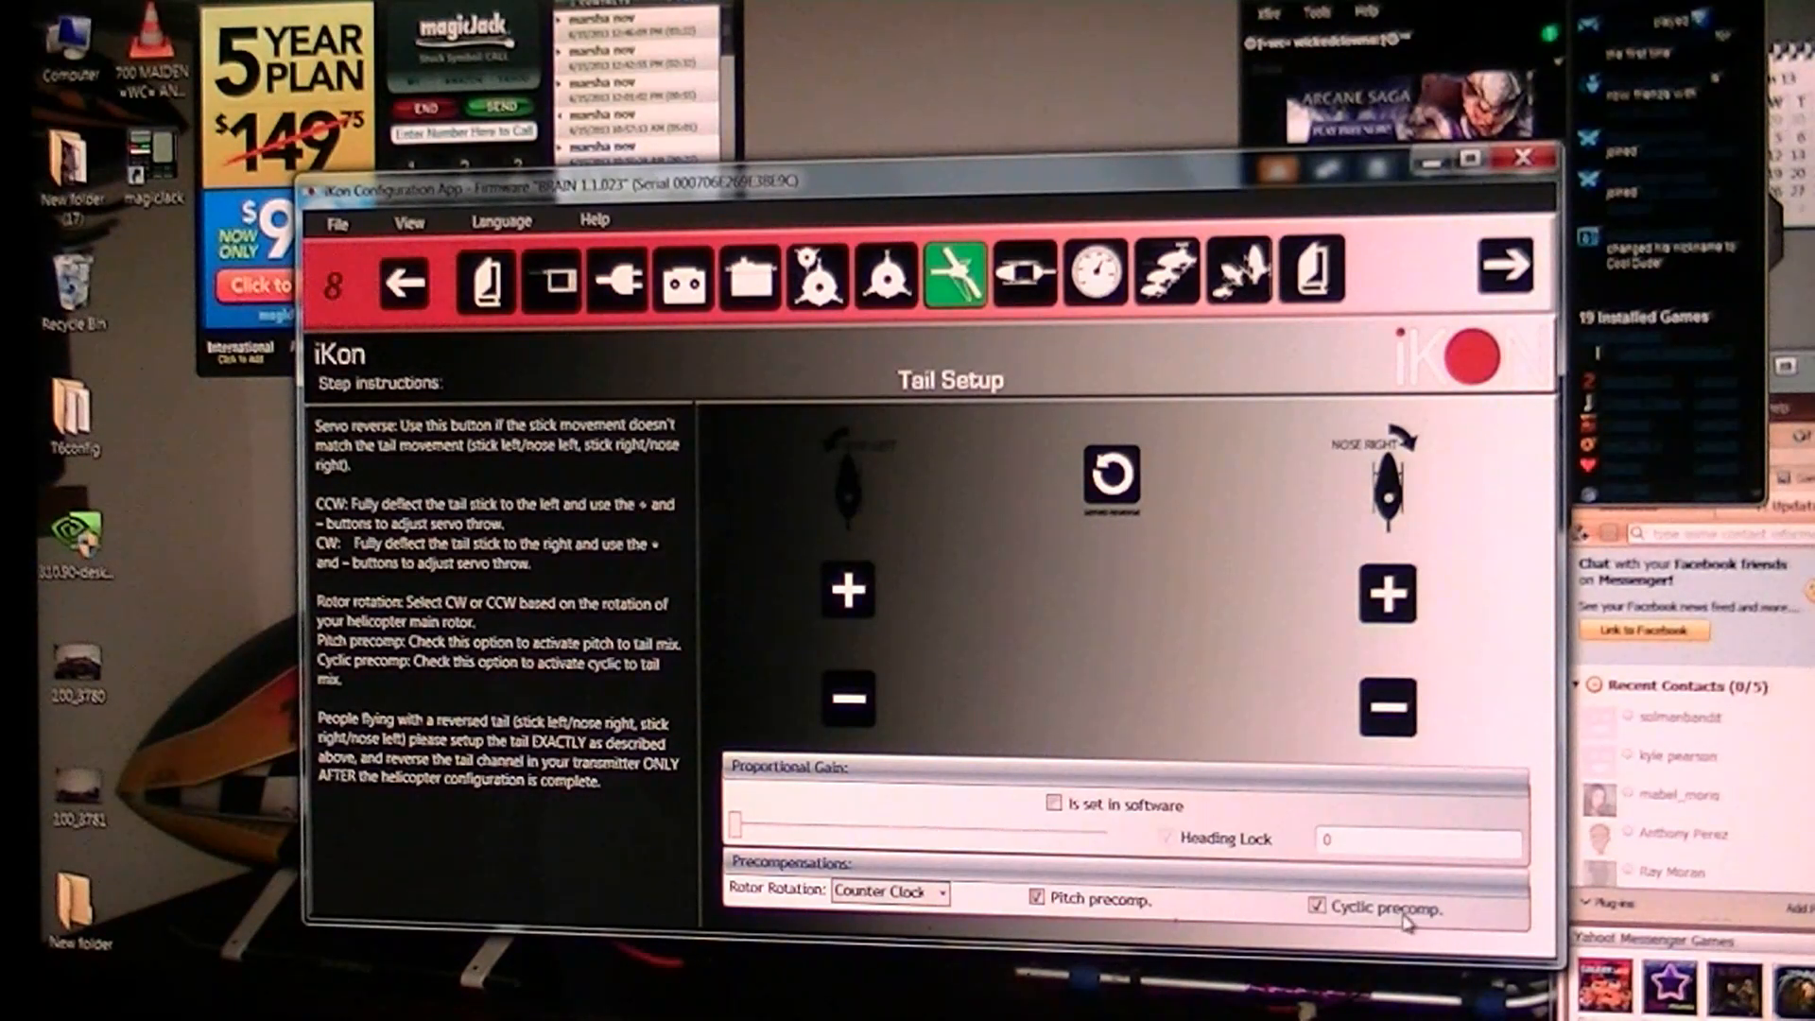
{"action": "mouse_move", "coordinate": [1134, 700]}
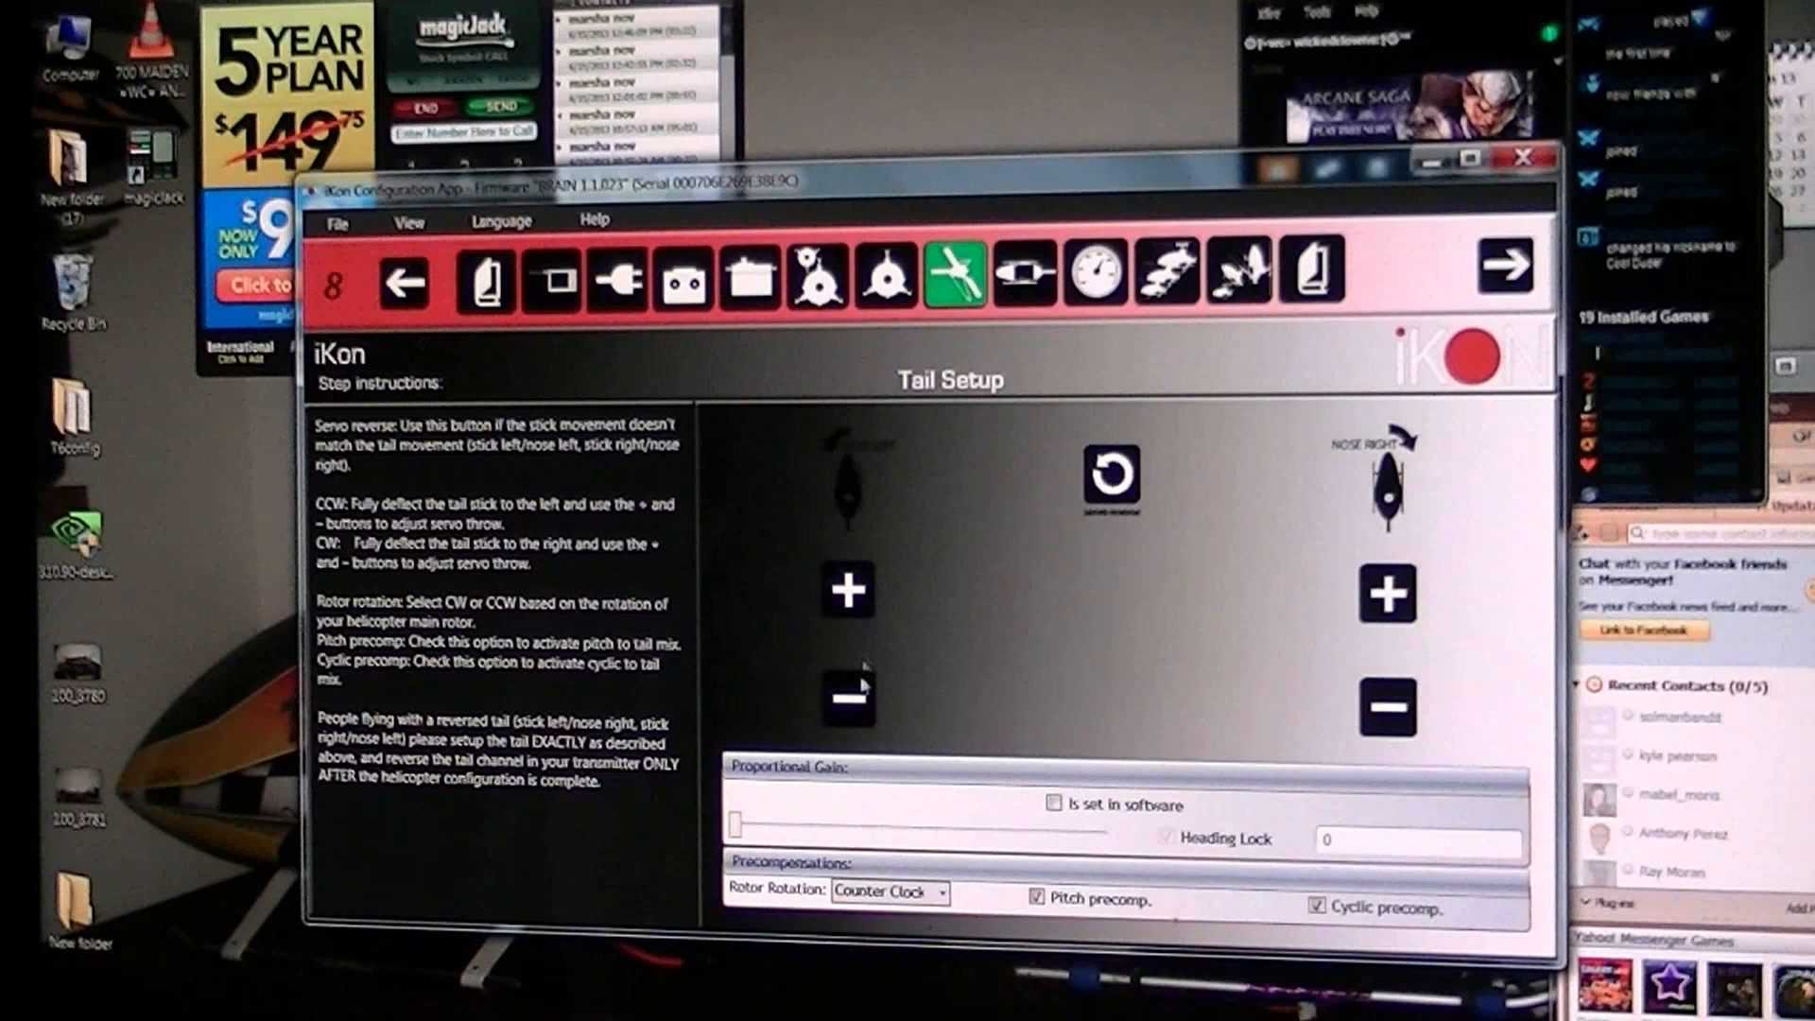
{"action": "mouse_move", "coordinate": [842, 730]}
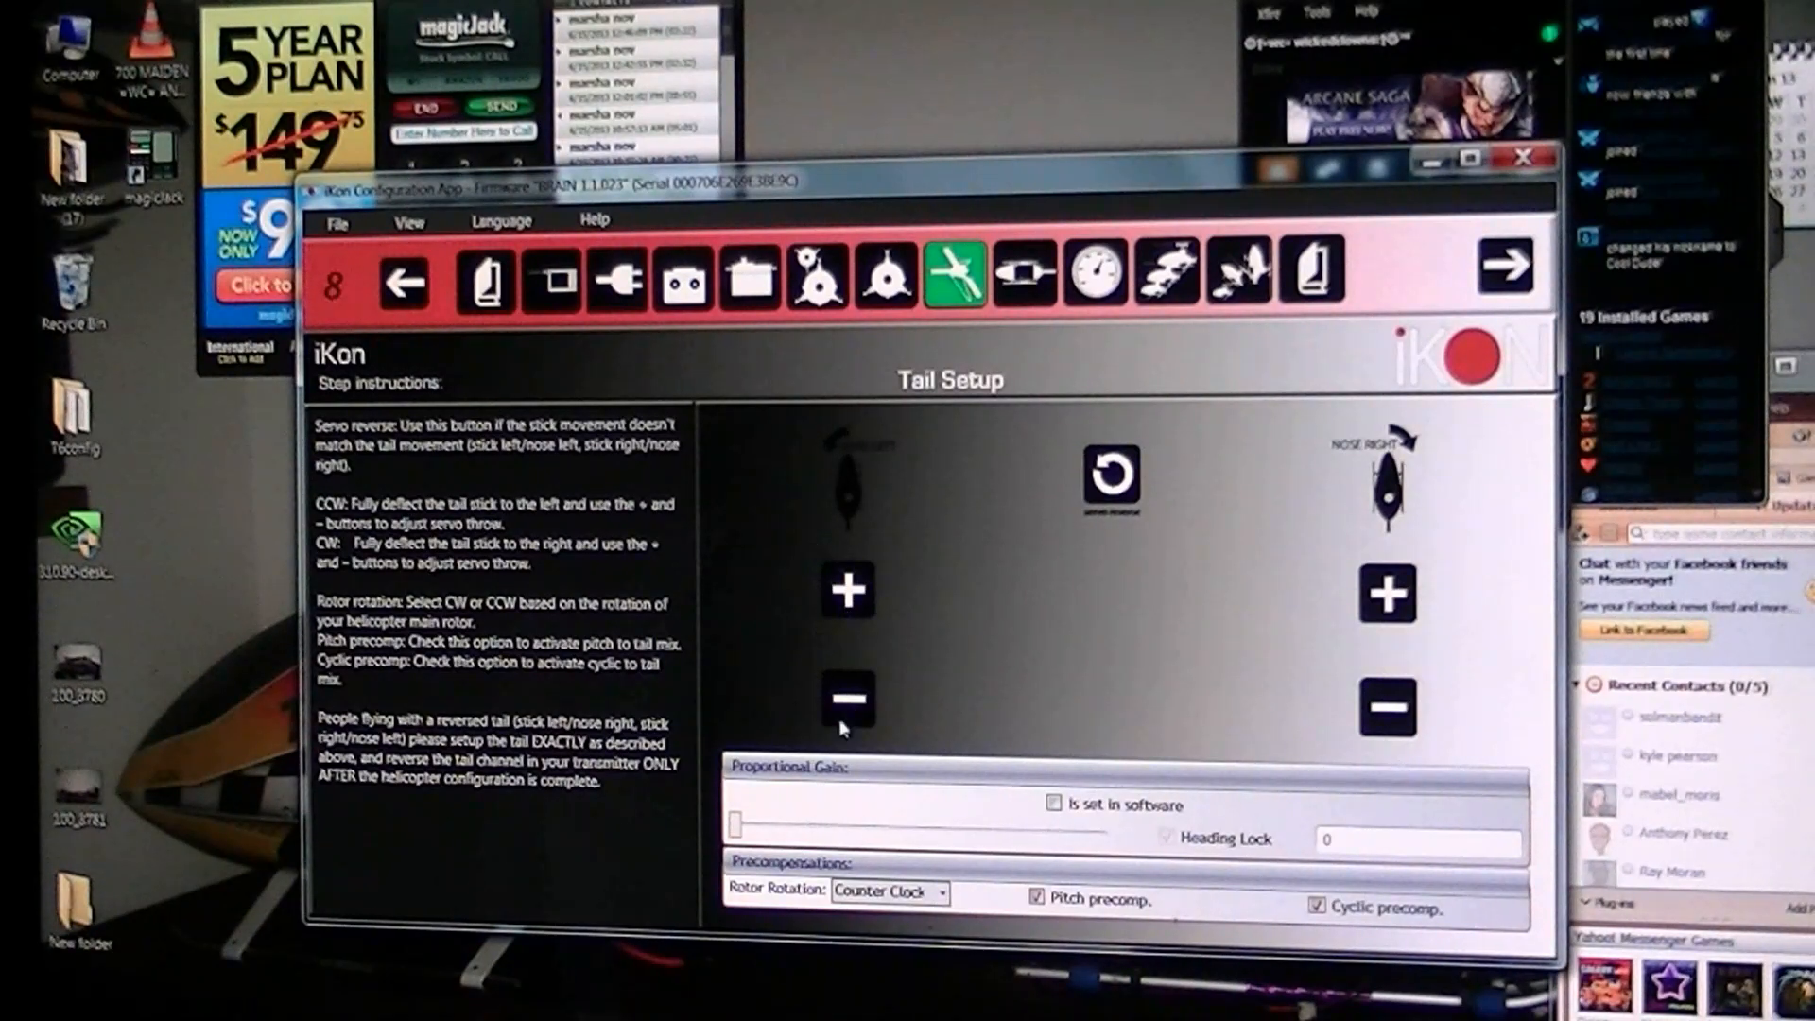
{"action": "mouse_move", "coordinate": [1129, 555]}
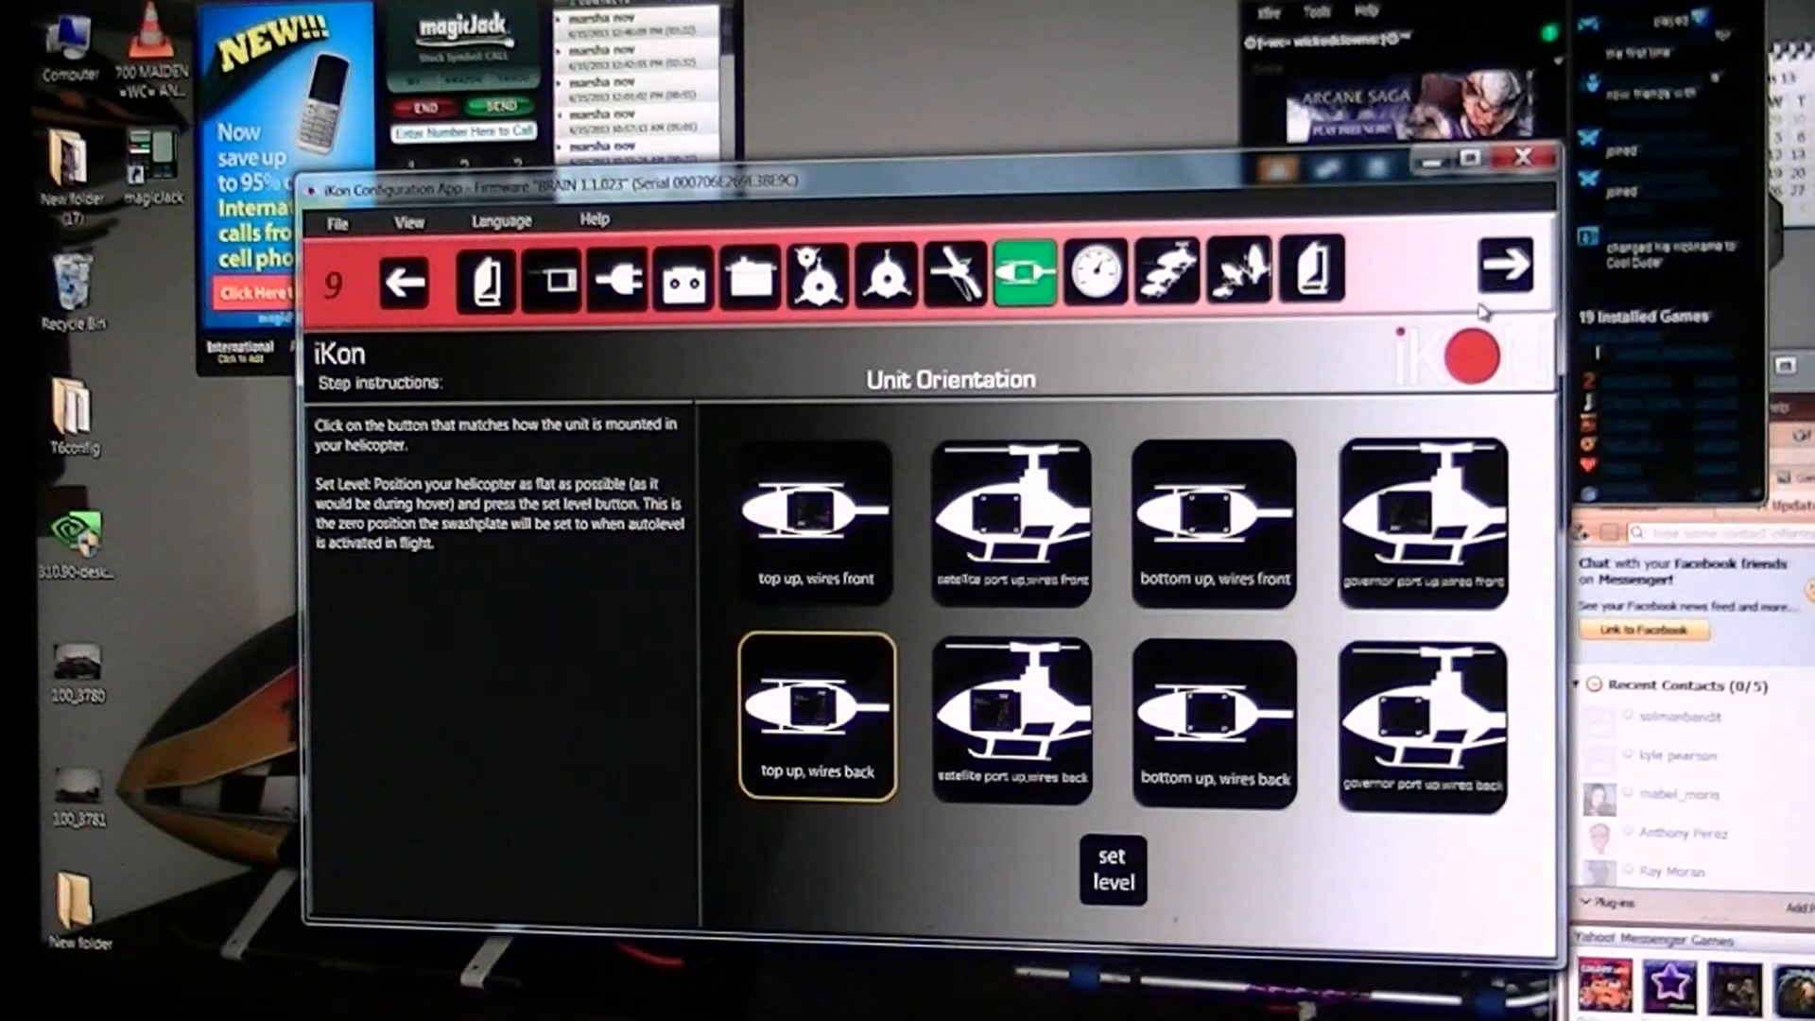
{"action": "mouse_move", "coordinate": [1418, 366]}
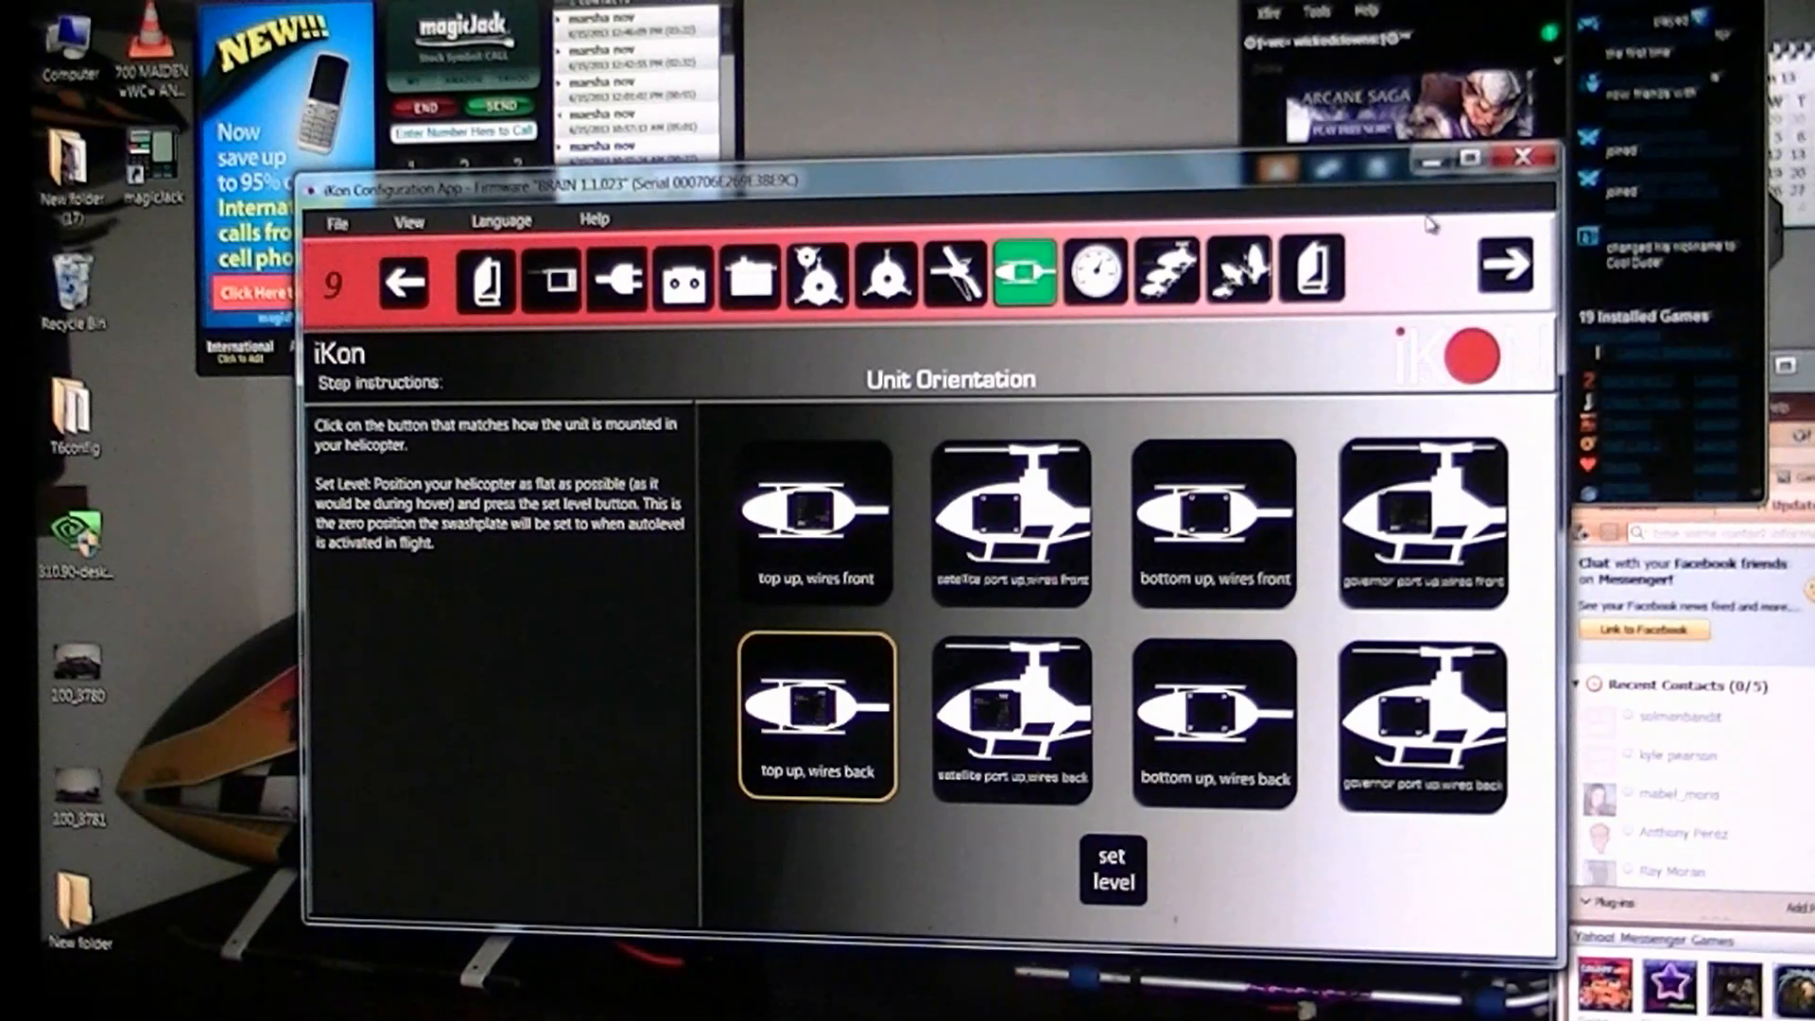
{"action": "mouse_move", "coordinate": [1461, 301]}
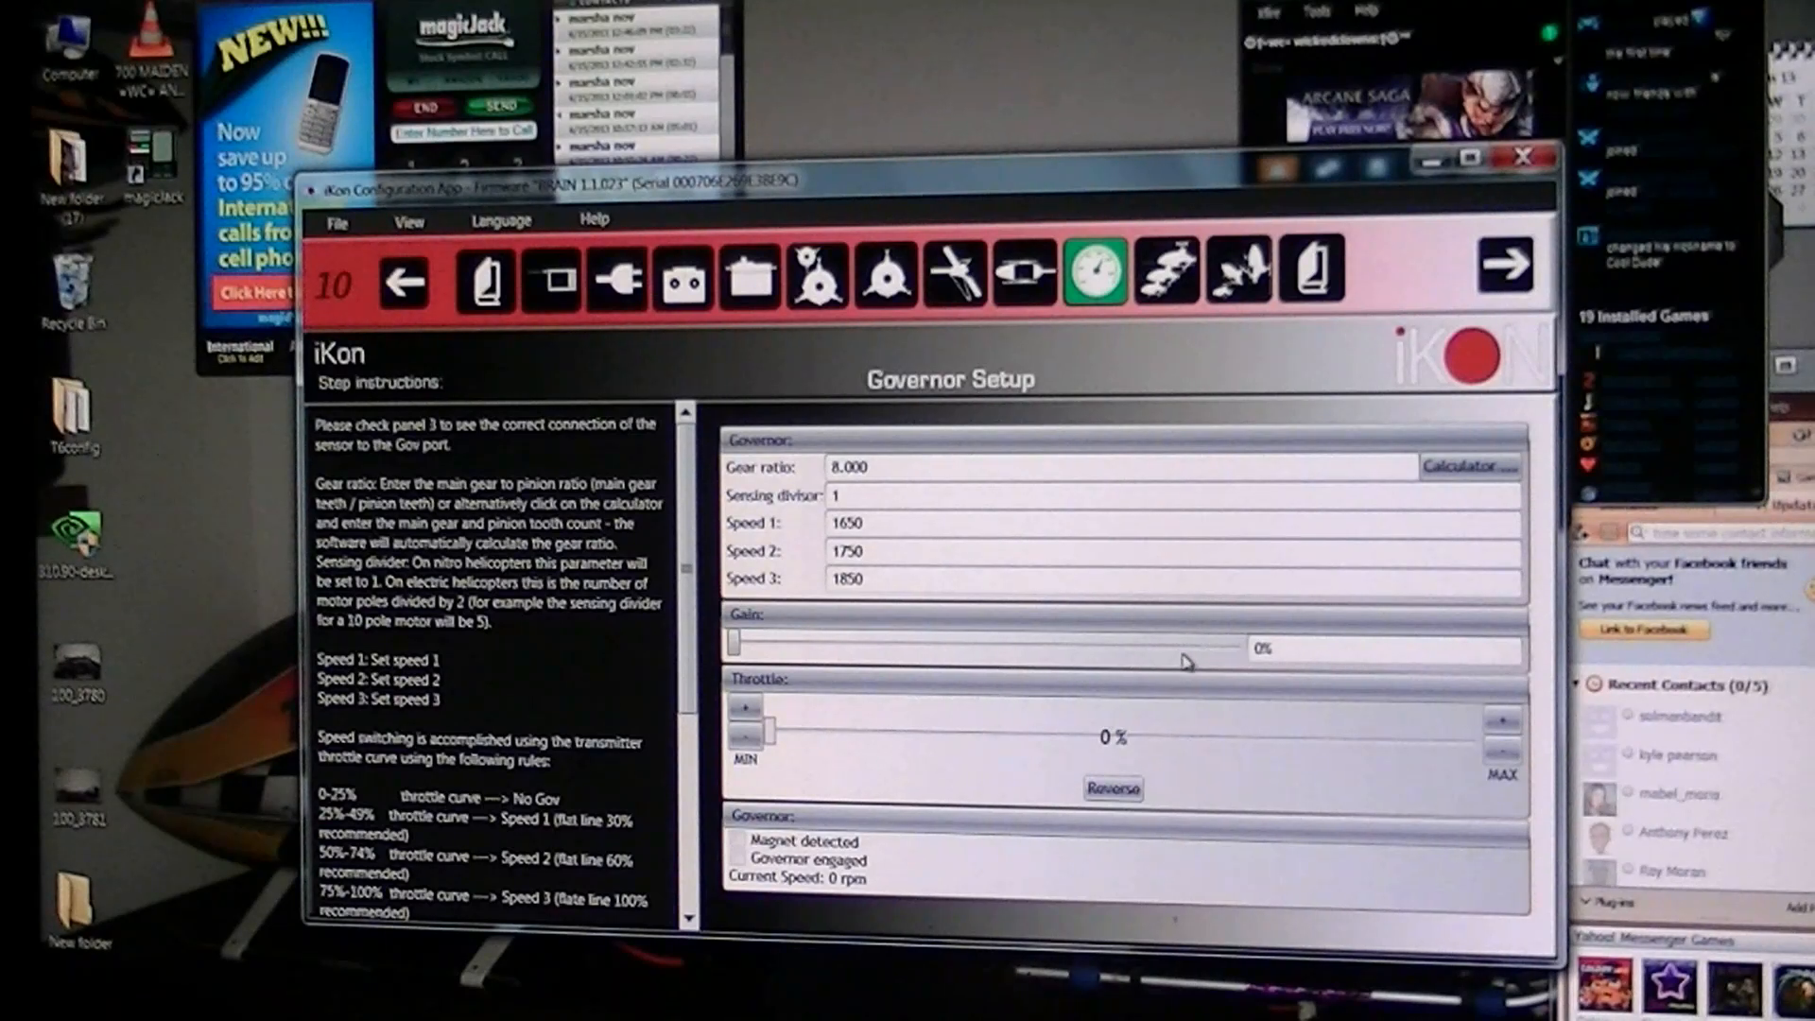
{"action": "mouse_move", "coordinate": [1123, 762]}
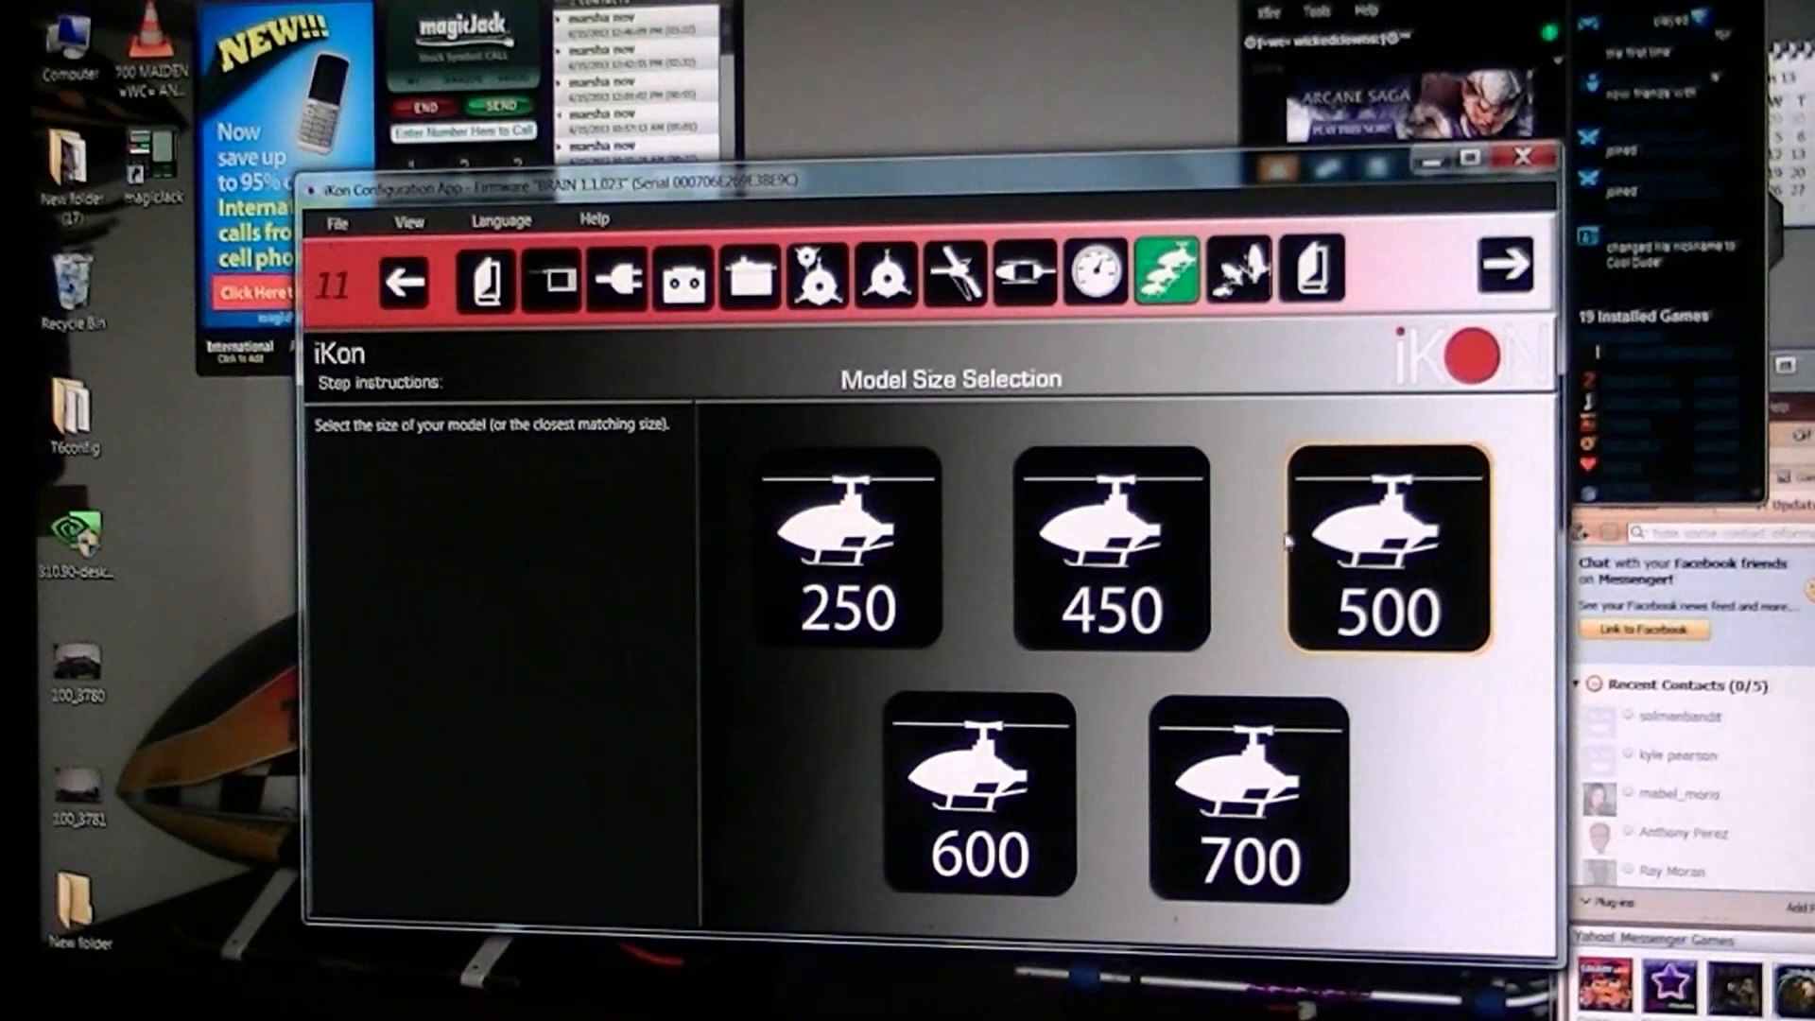
Set the flying style slider, reach Final Checks and Tuning Tips, and close the app.
{"action": "left_click", "coordinate": [1505, 278]}
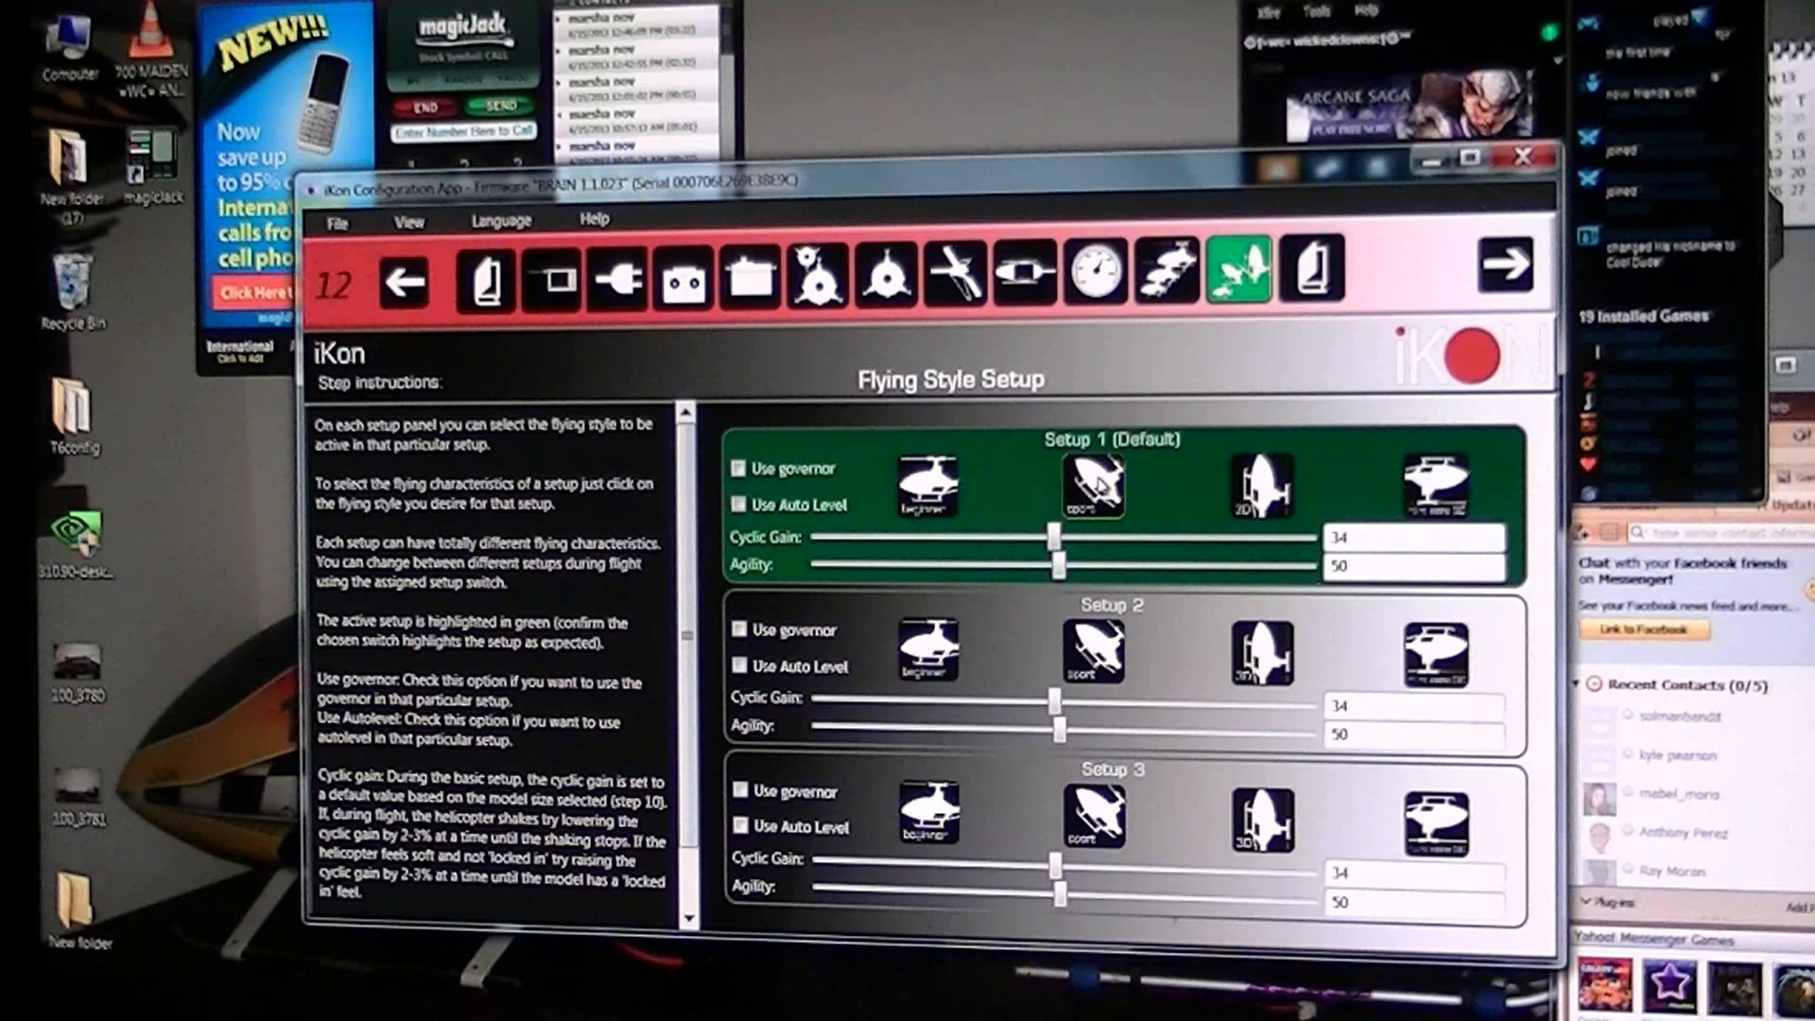
{"action": "left_click_drag", "start_coordinate": [1057, 565], "coordinate": [959, 565]}
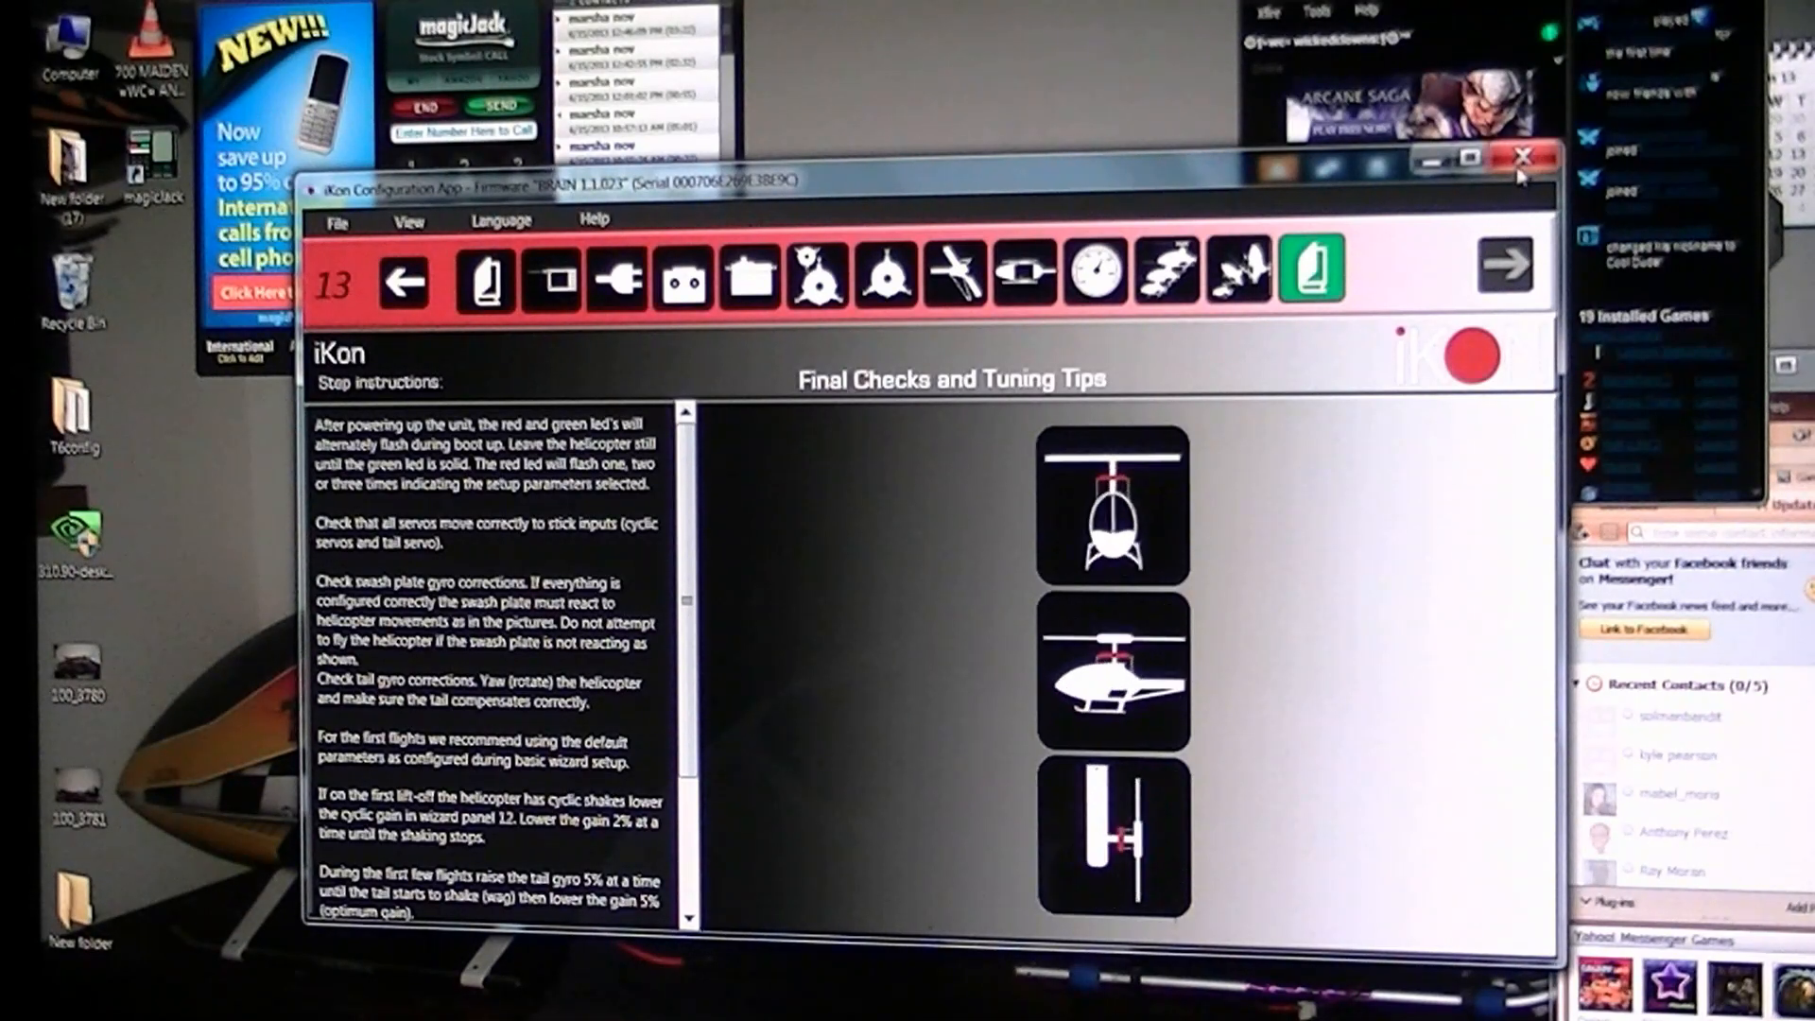
{"action": "left_click", "coordinate": [1520, 155]}
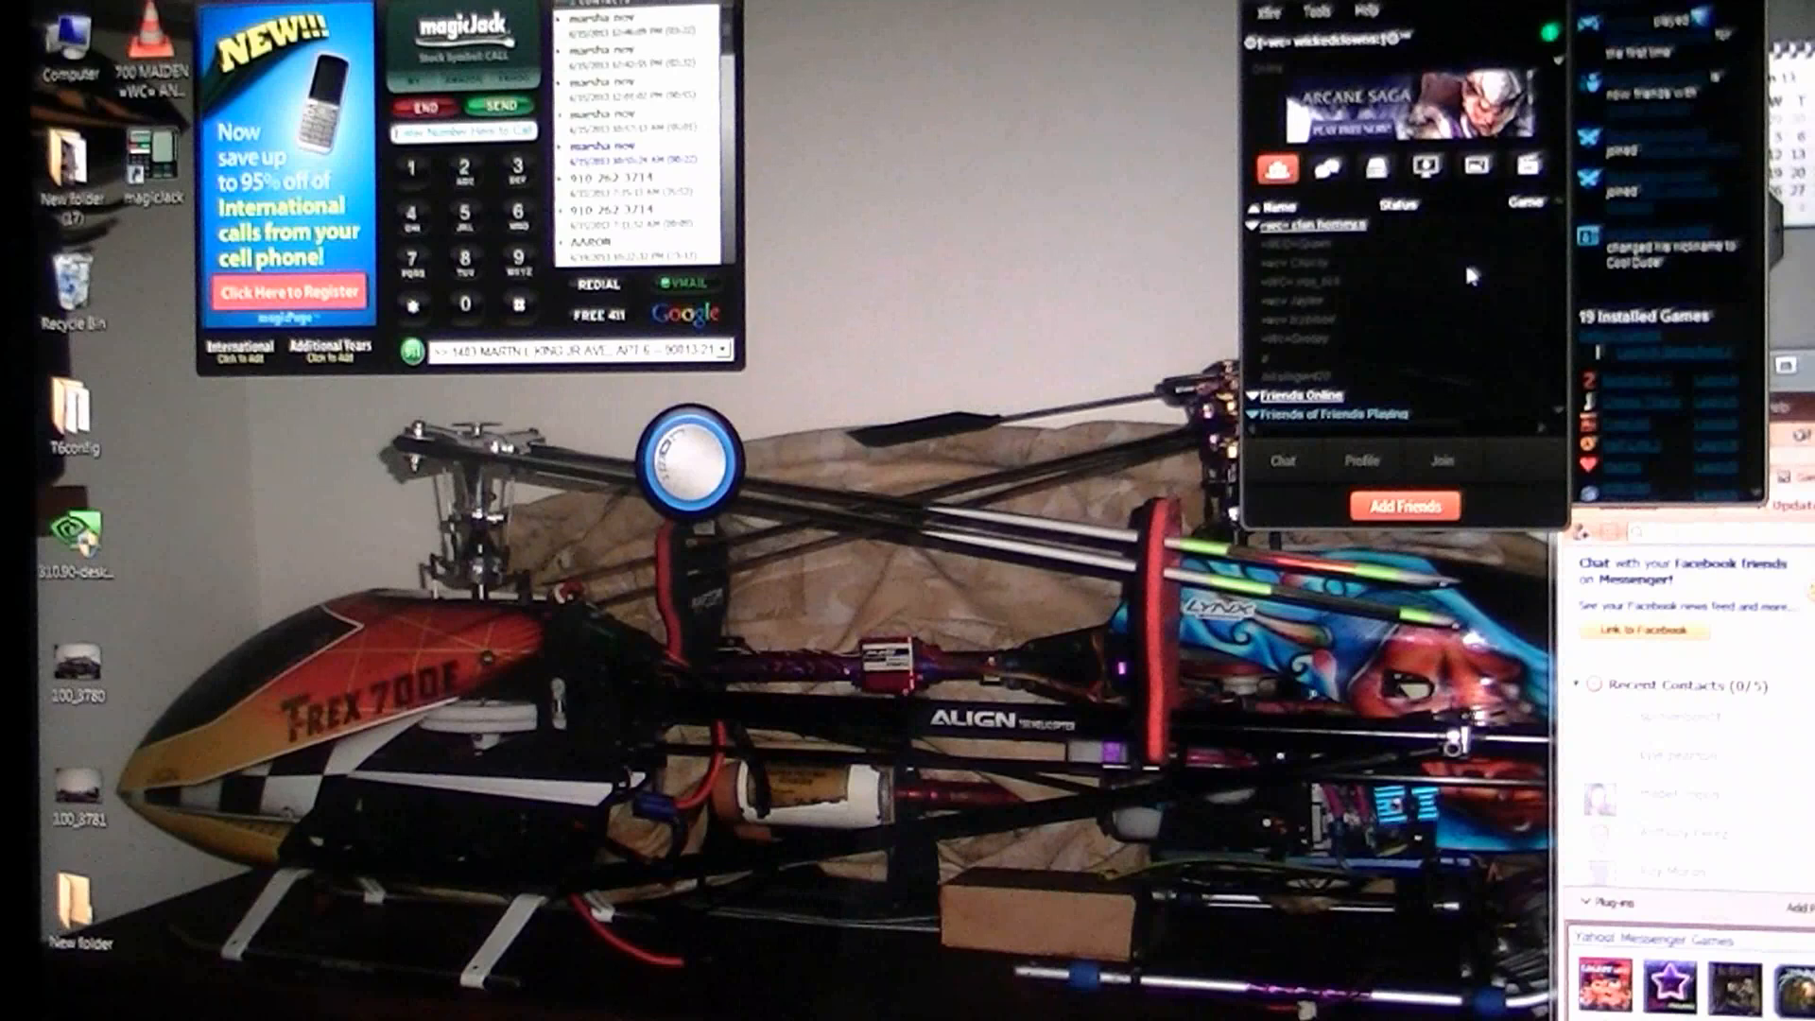